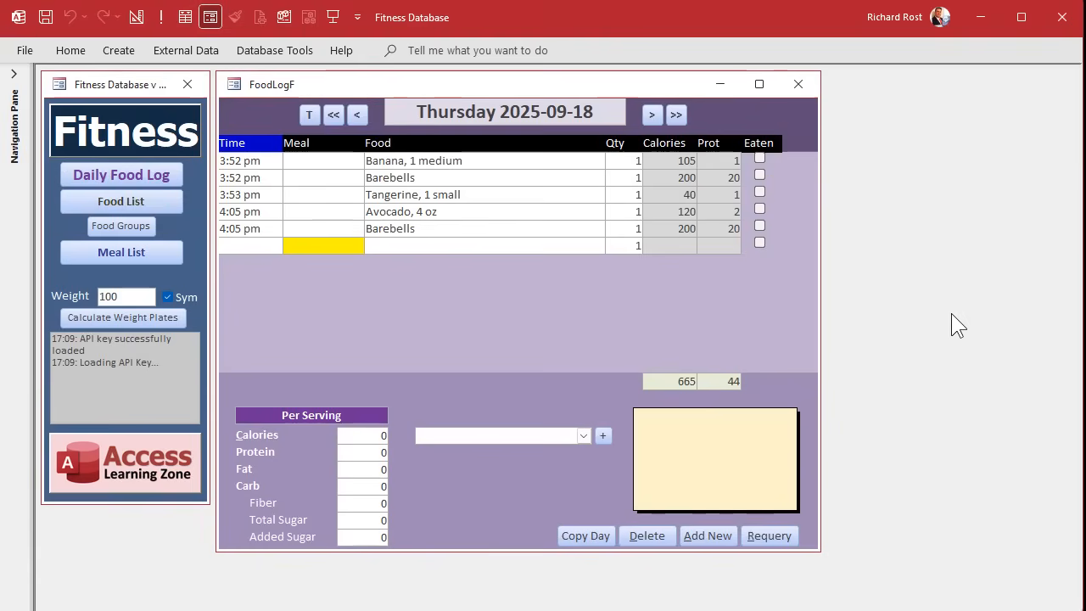
pyautogui.moveTo(456, 351)
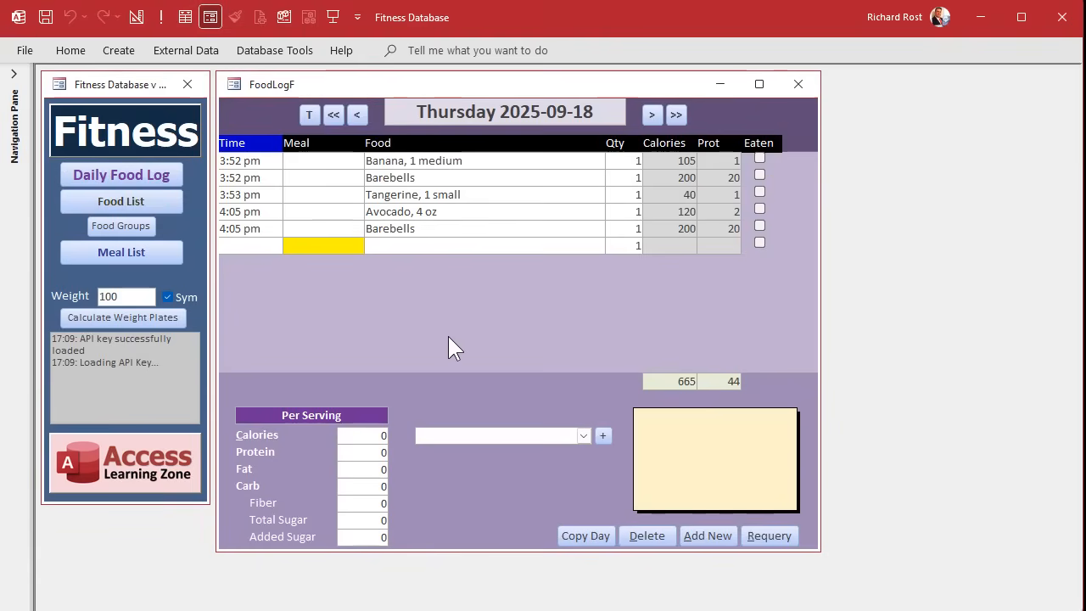
# Add the standard breakfast meal to the food log from the meal list
pyautogui.click(583, 435)
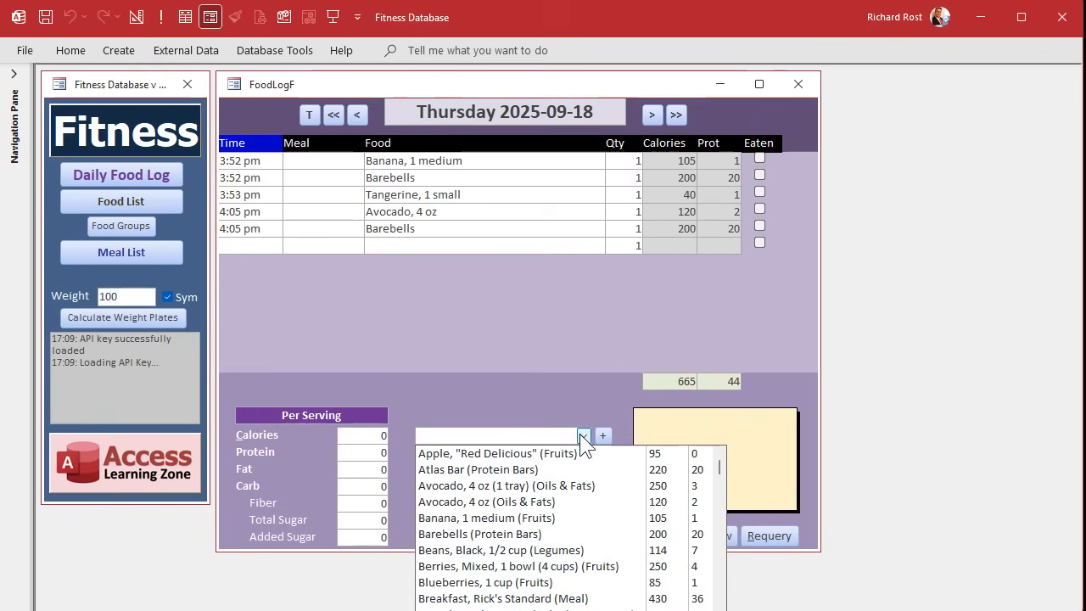
pyautogui.write('meal')
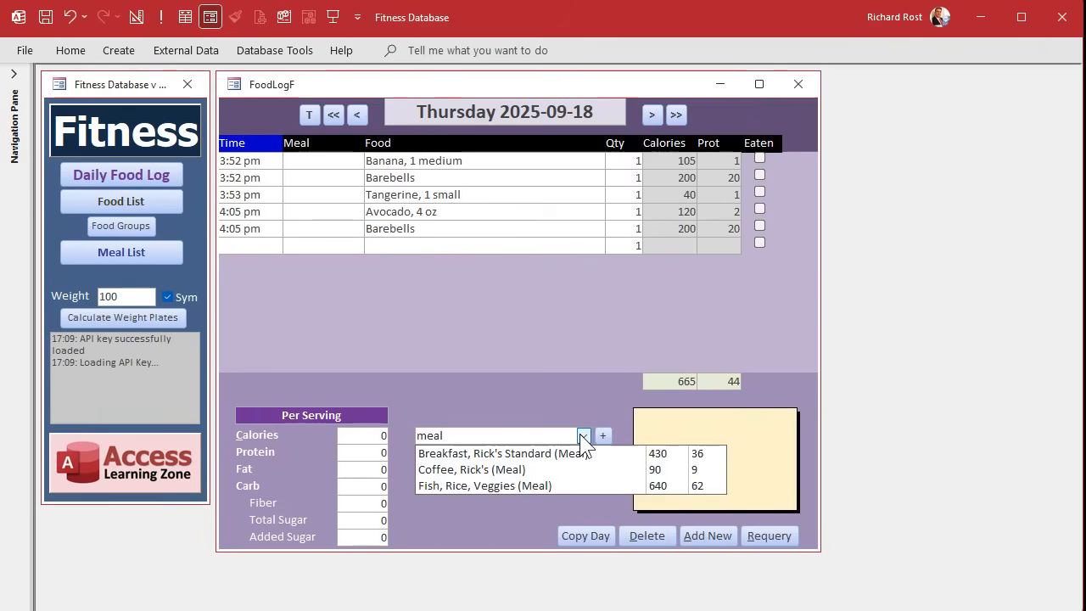
pyautogui.click(500, 453)
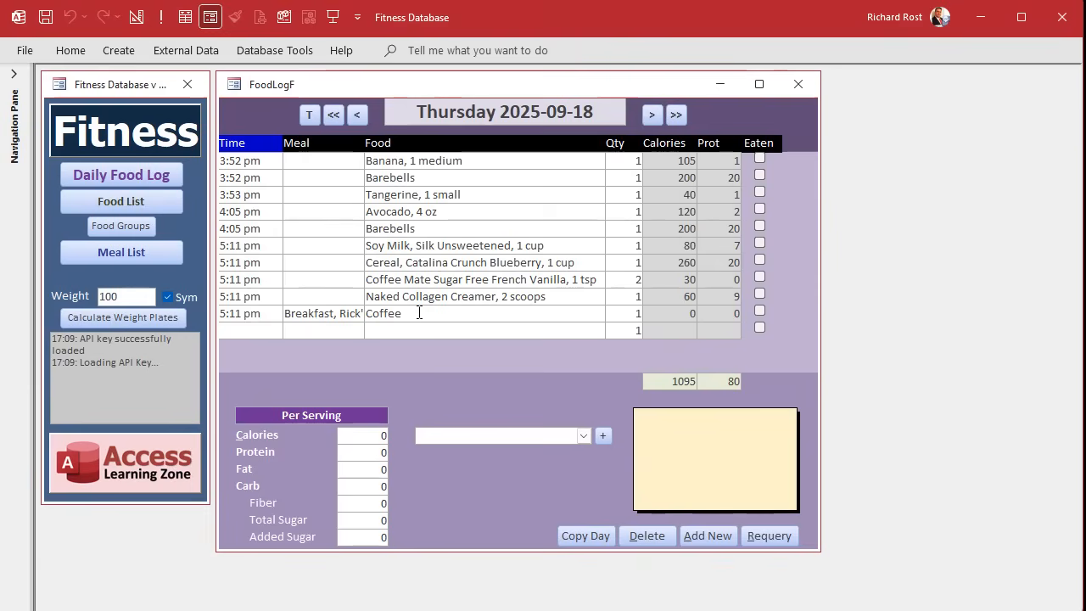
# Review the added cereal, collagen creamer, Coffee and soy milk entries
pyautogui.click(246, 262)
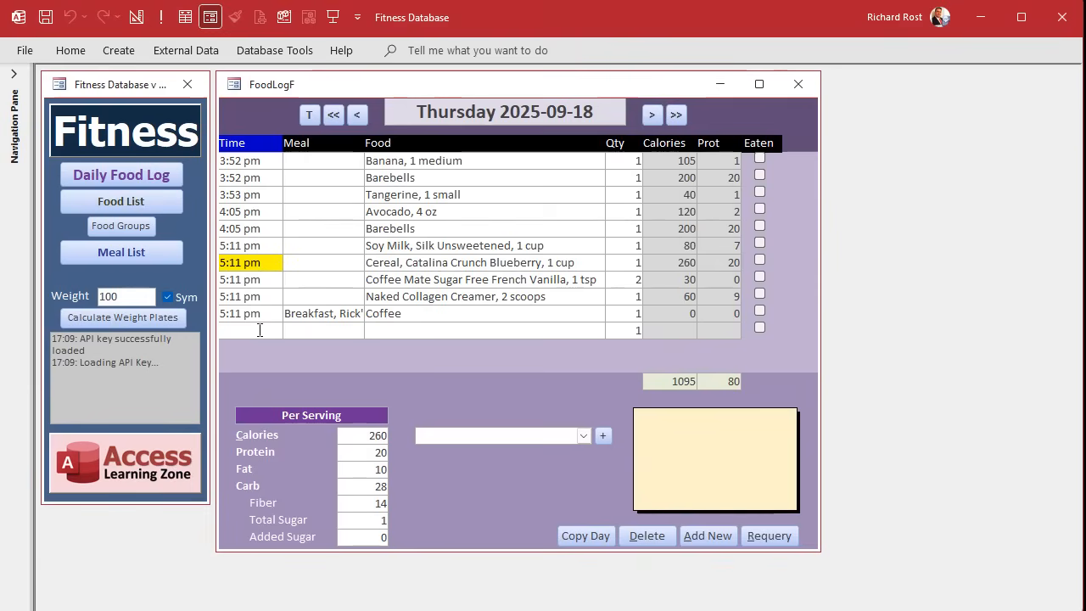
pyautogui.moveTo(414, 315)
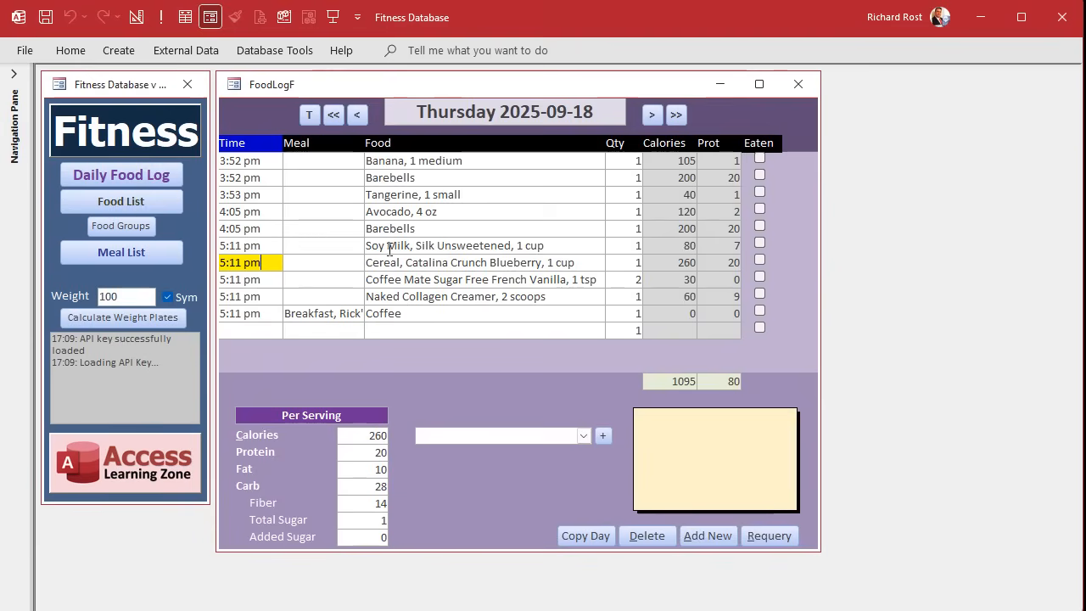
pyautogui.click(454, 296)
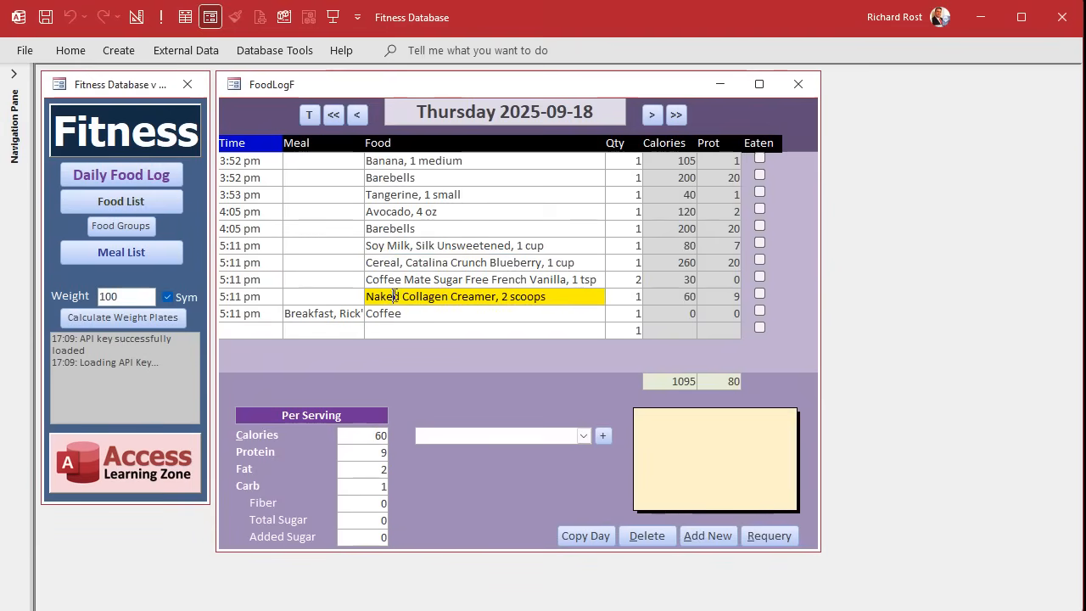
pyautogui.click(384, 313)
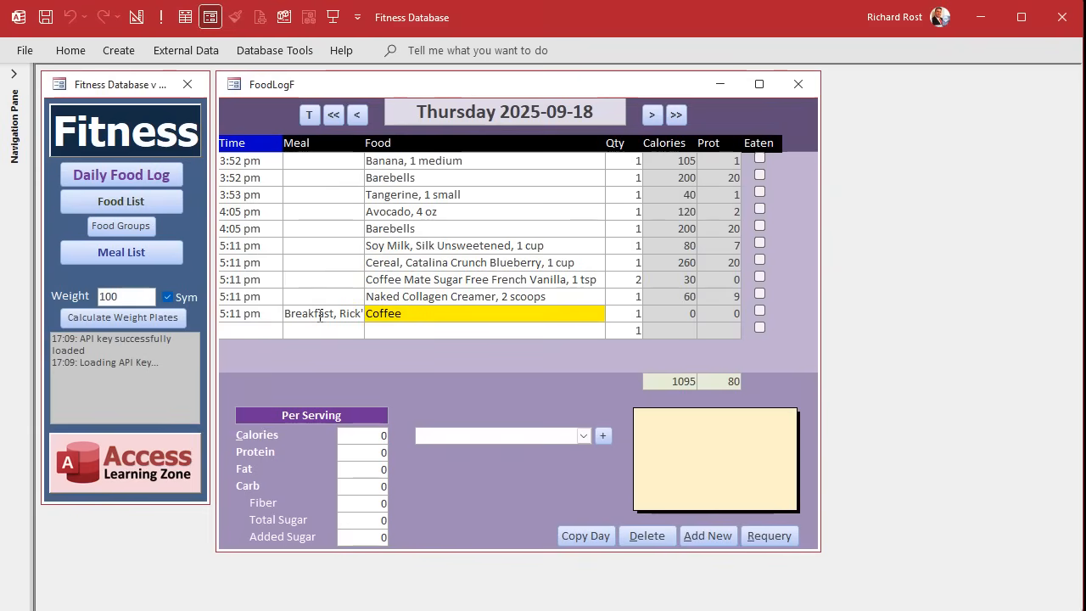
pyautogui.click(323, 313)
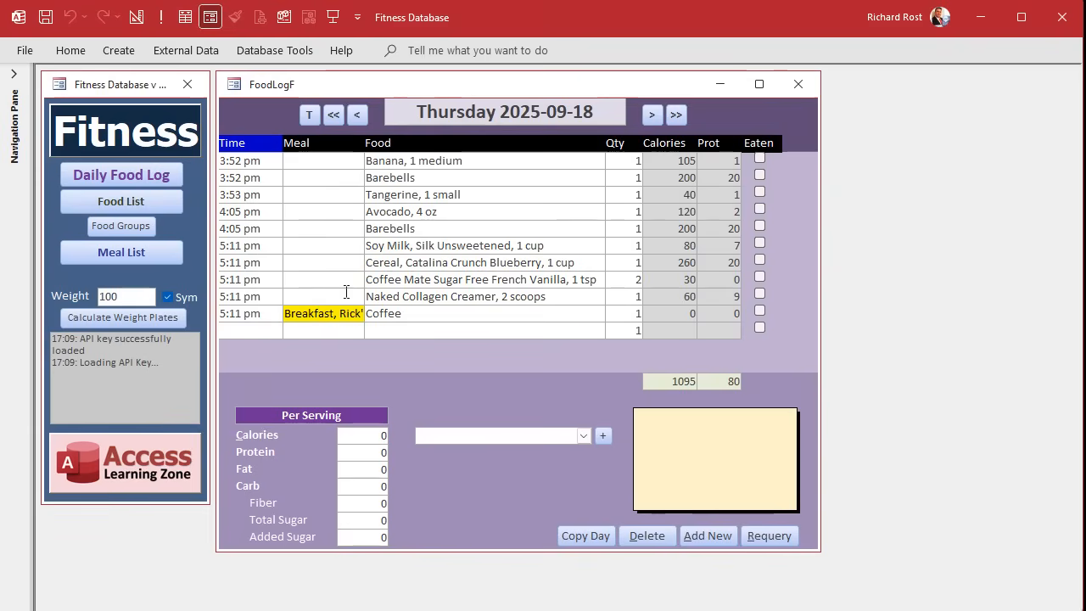
pyautogui.click(322, 245)
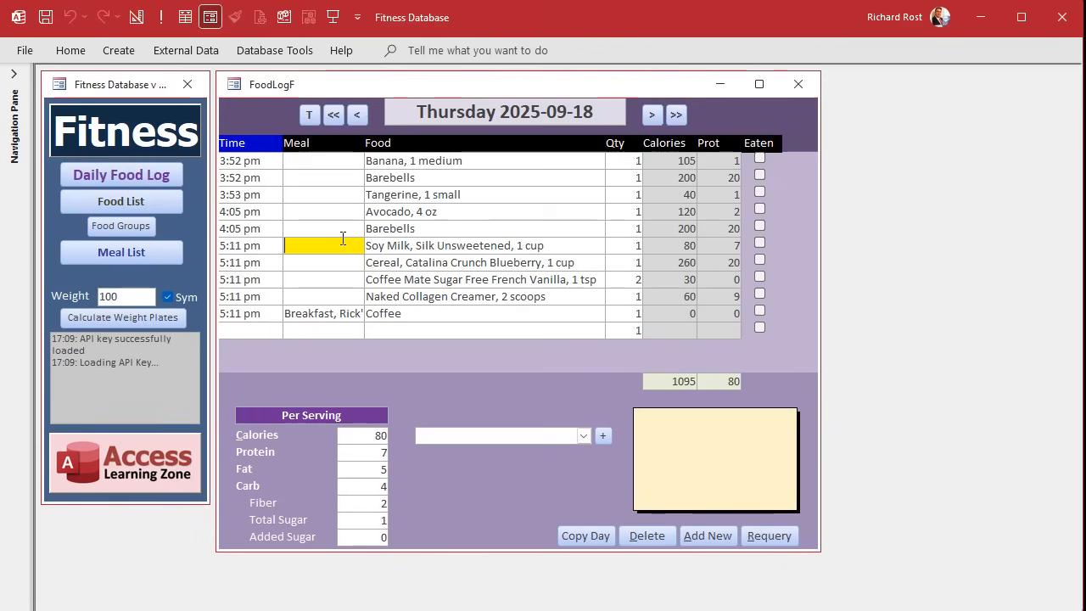
# Delete the breakfast meal entries, leaving 665 calories and 44 protein, and open the code
pyautogui.click(646, 535)
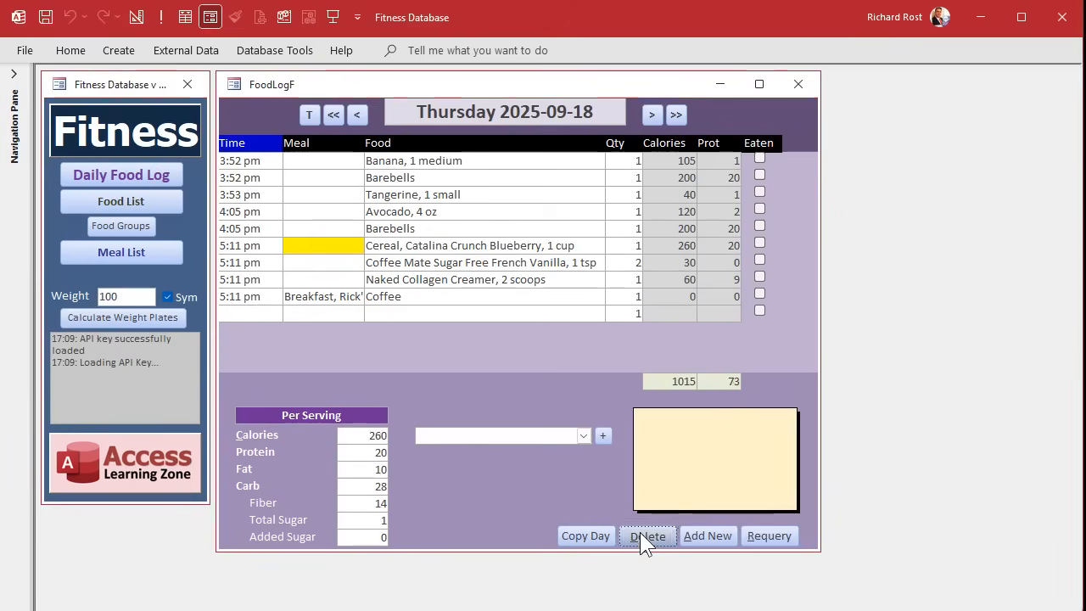
pyautogui.click(646, 535)
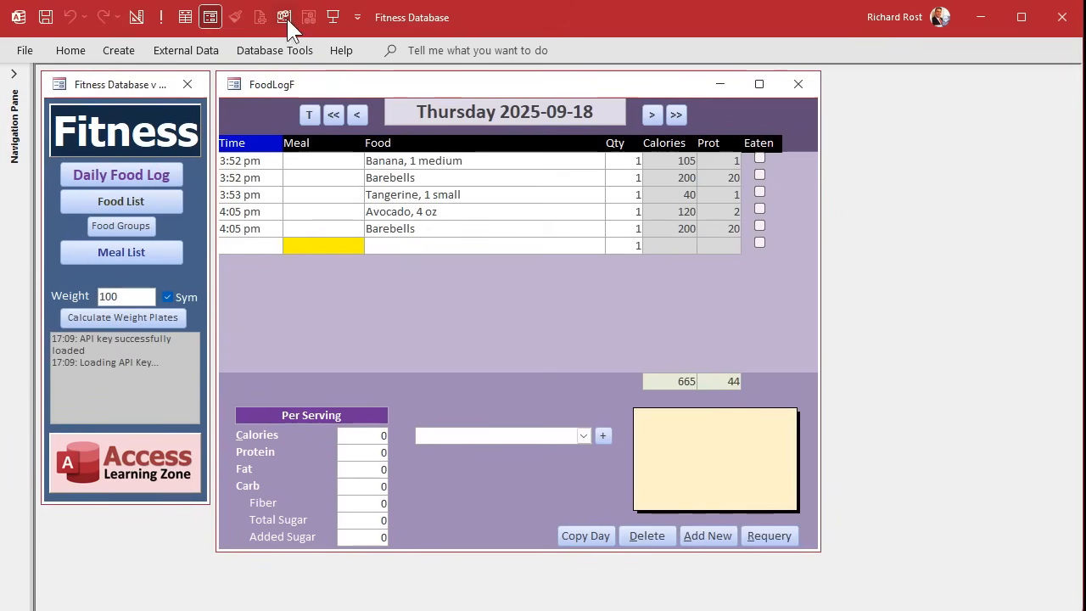
pyautogui.click(284, 17)
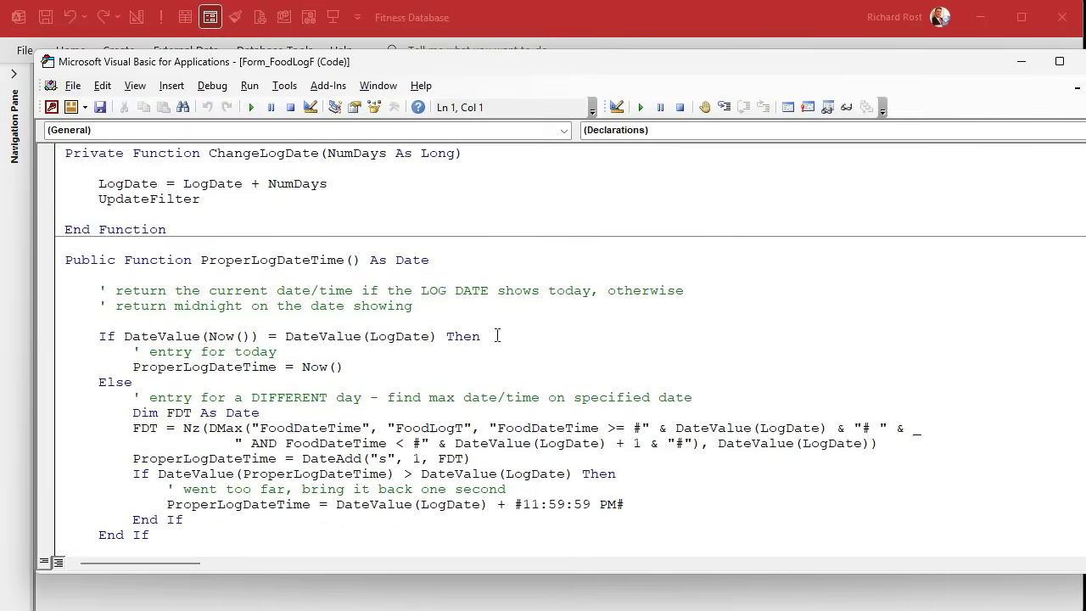
# Add ', Counter As Long' to the Dim rs line and insert 'Counter = 0' below it
pyautogui.scroll(-3)
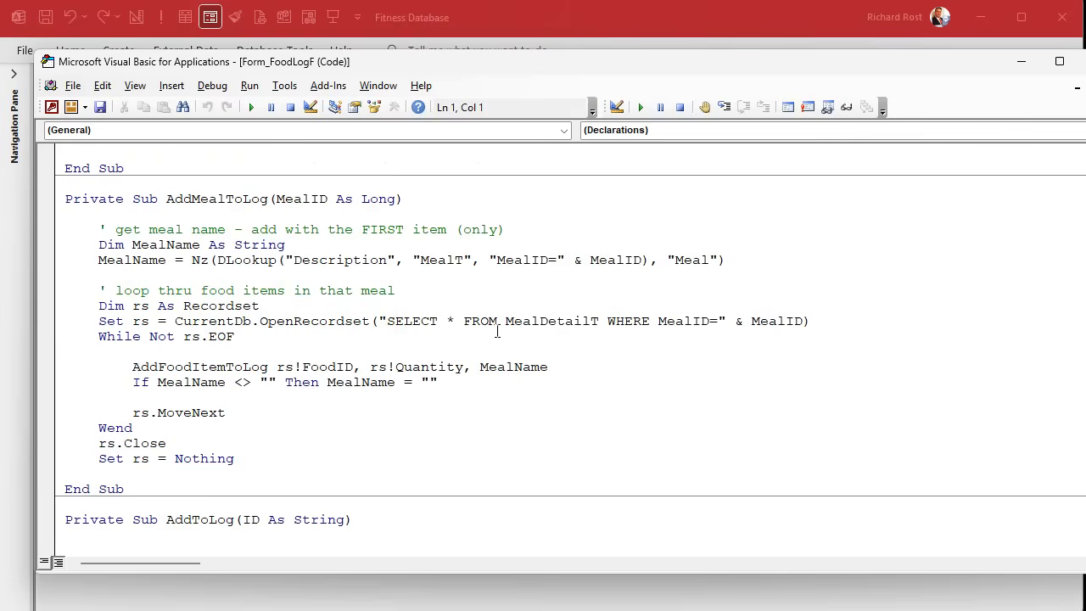
pyautogui.moveTo(536, 328)
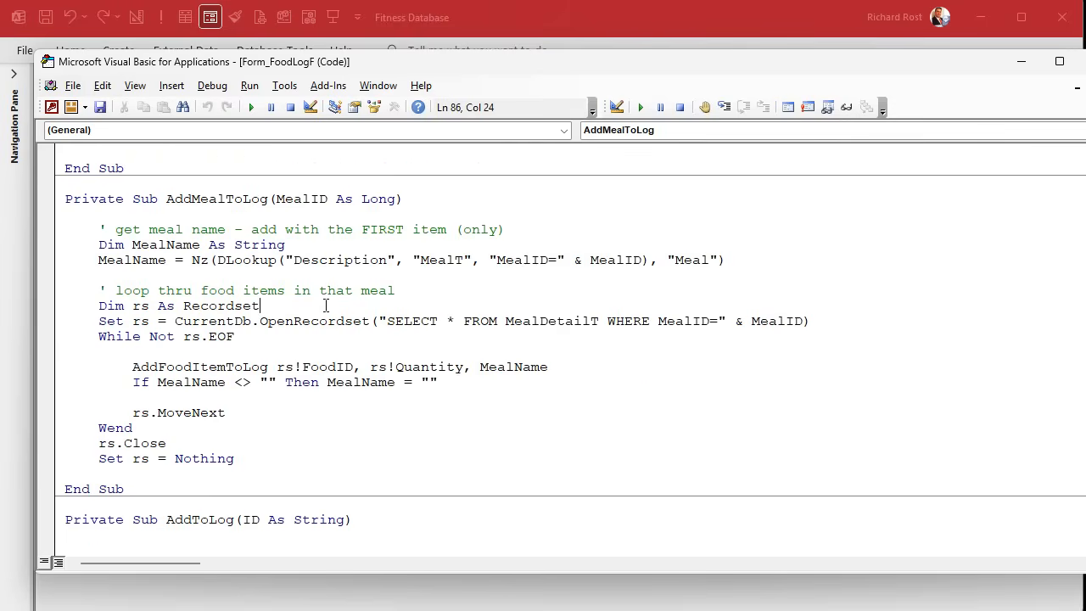
pyautogui.write(', Counter As Long')
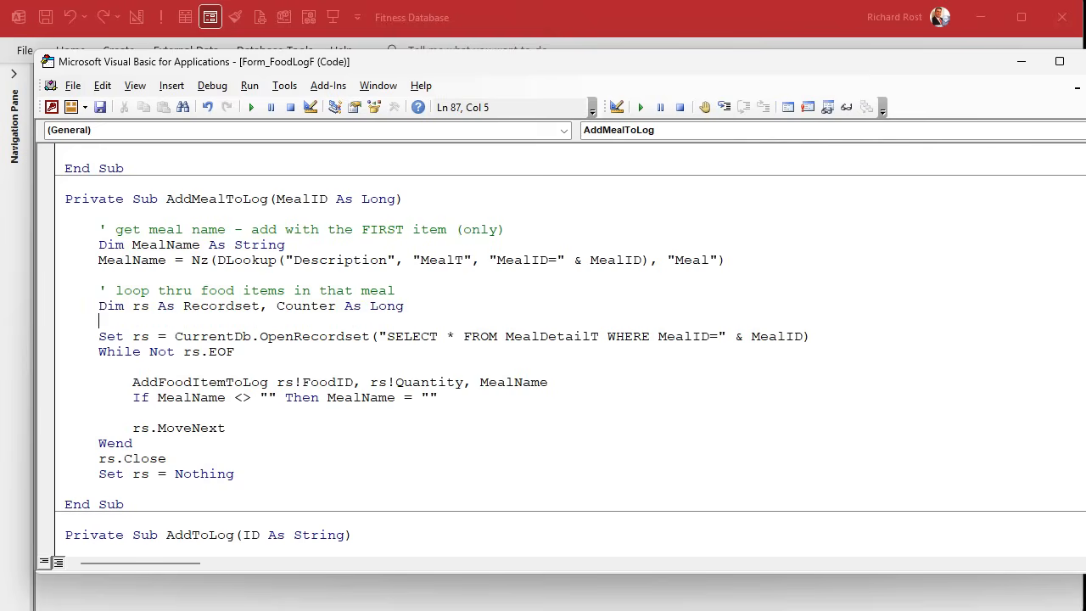
pyautogui.write('Counter = 0')
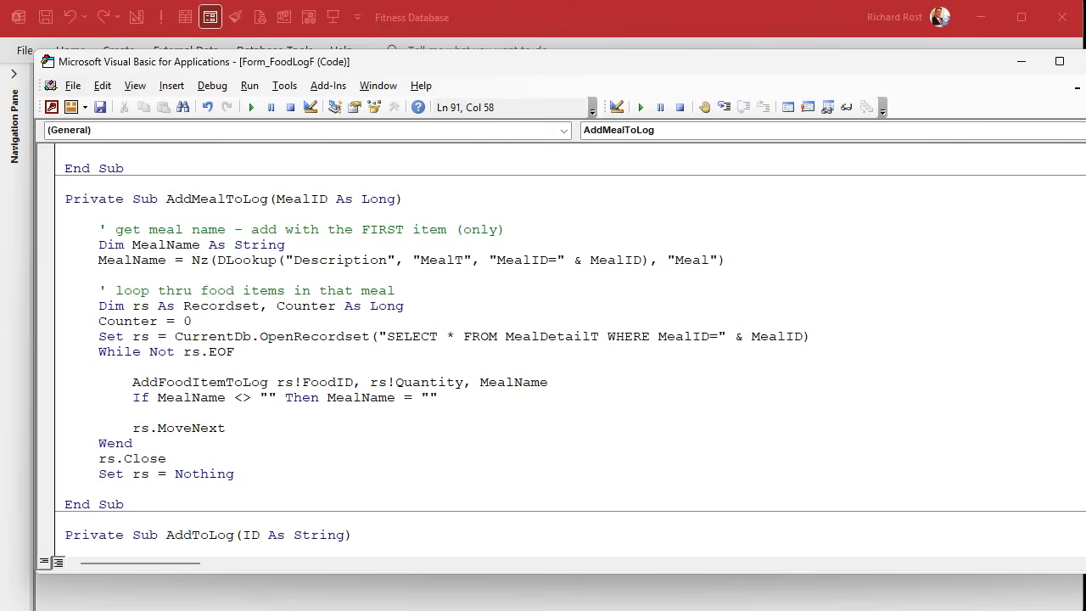
pyautogui.write(', Counter')
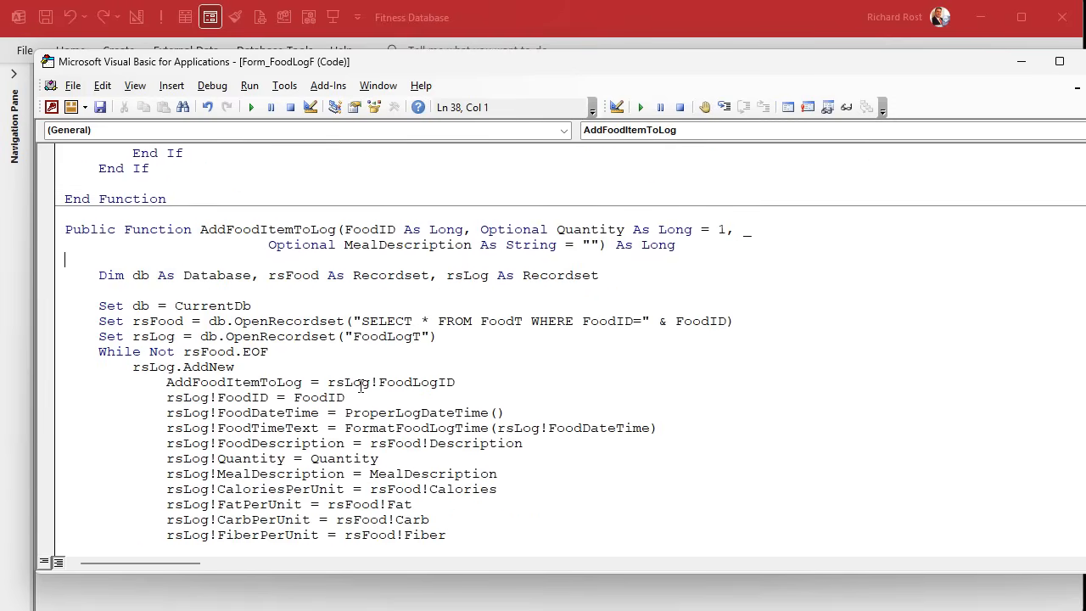
# Append ', Optional SecondsOffset As Long = 0' after the MealDescription parameter of AddFoodItemToLog
pyautogui.click(683, 350)
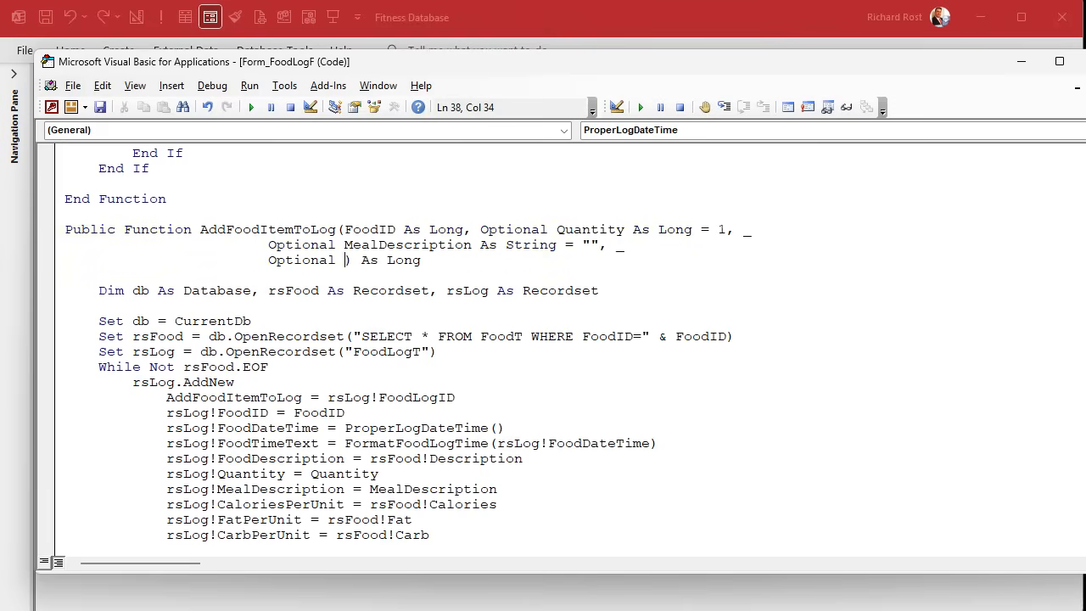
pyautogui.write('SecondsOffset as')
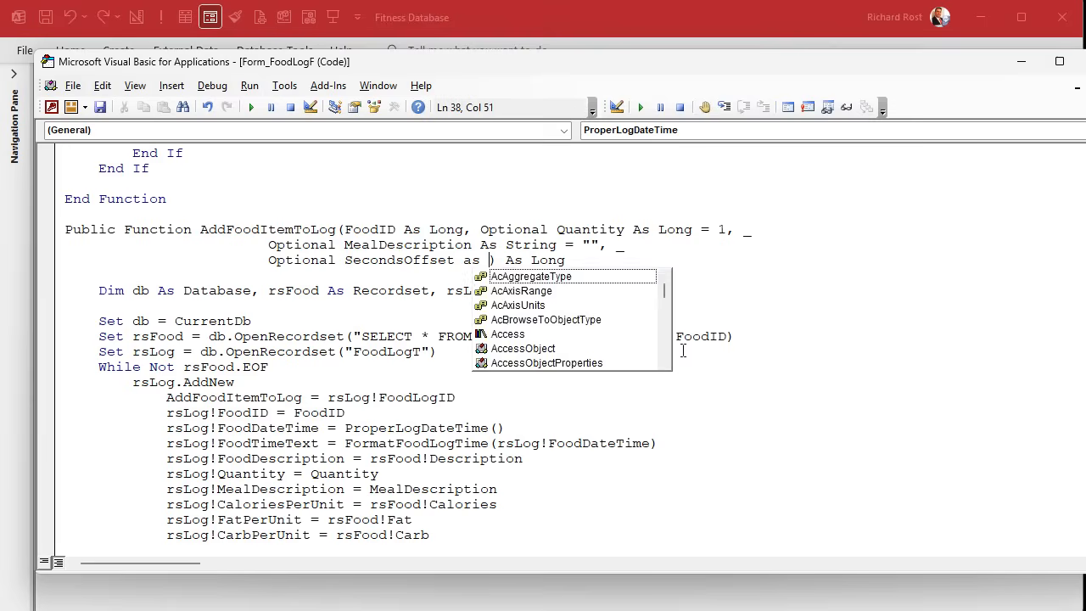
pyautogui.write('Long = 0)')
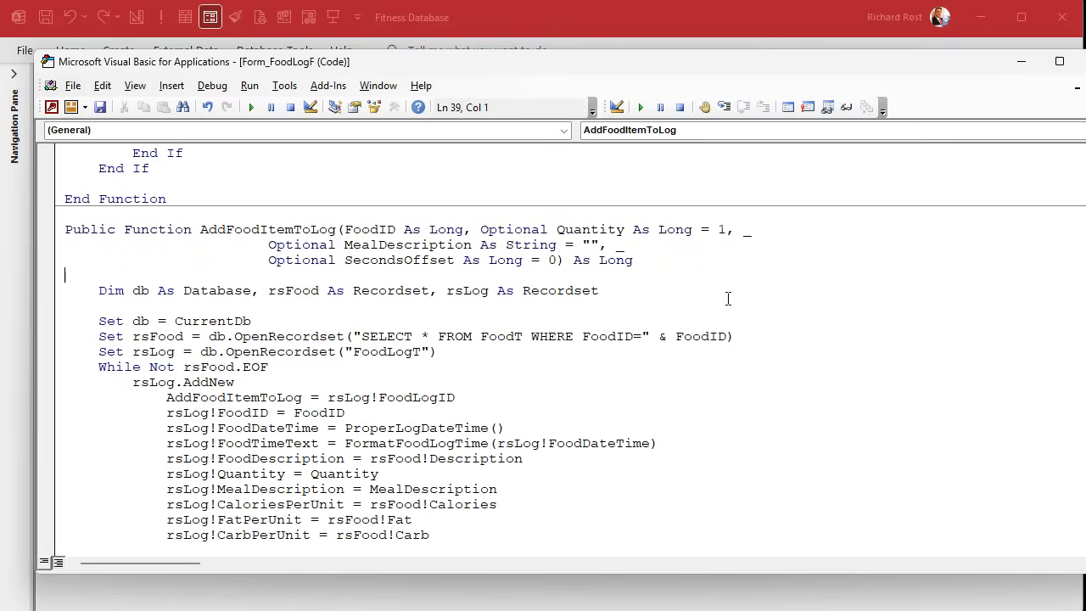
pyautogui.doubleClick(399, 260)
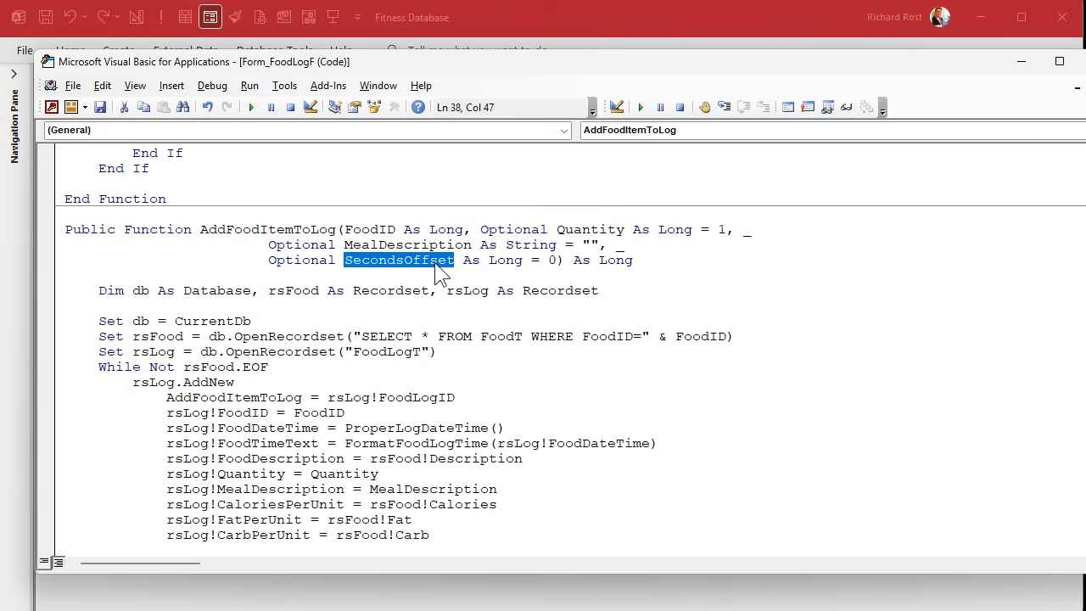
pyautogui.scroll(-3)
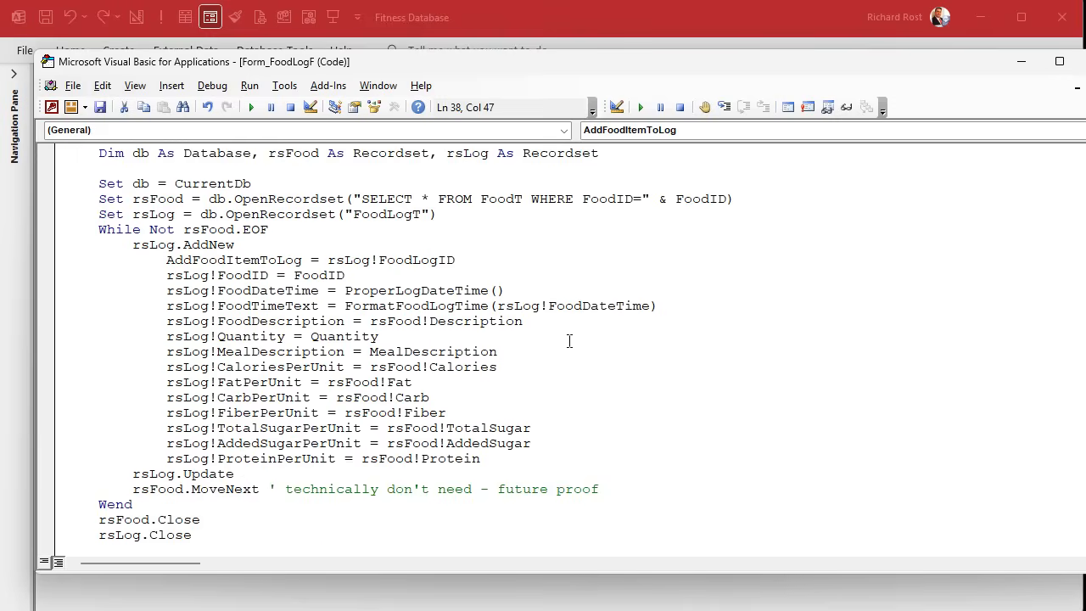
pyautogui.moveTo(526, 337)
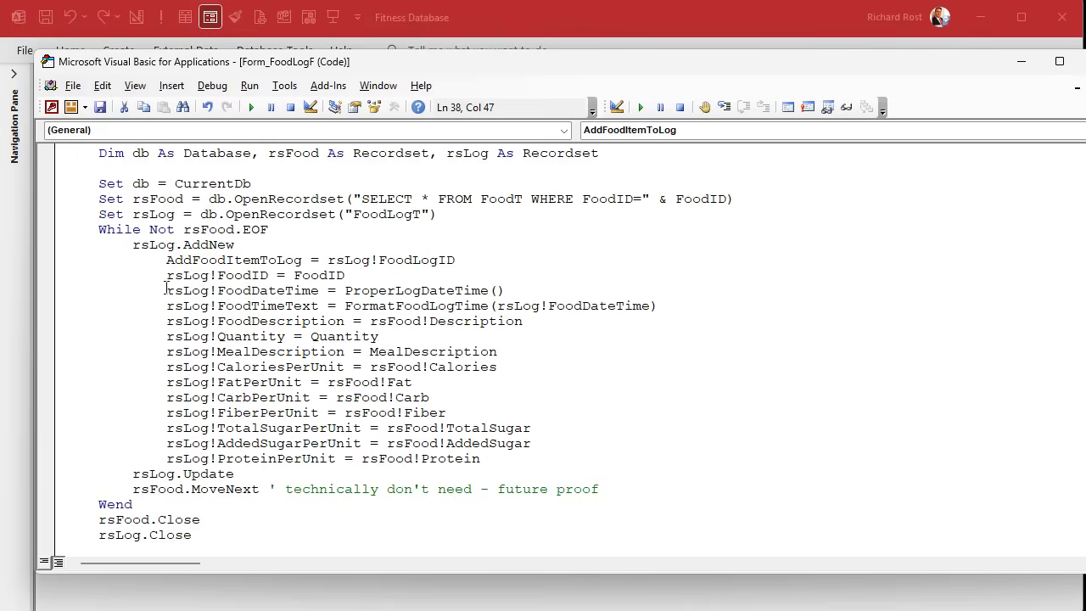
# Wrap a new If SecondsOffset <> 0 ... End If block below the date-time assignment
pyautogui.moveTo(167, 290); pyautogui.dragTo(655, 306)
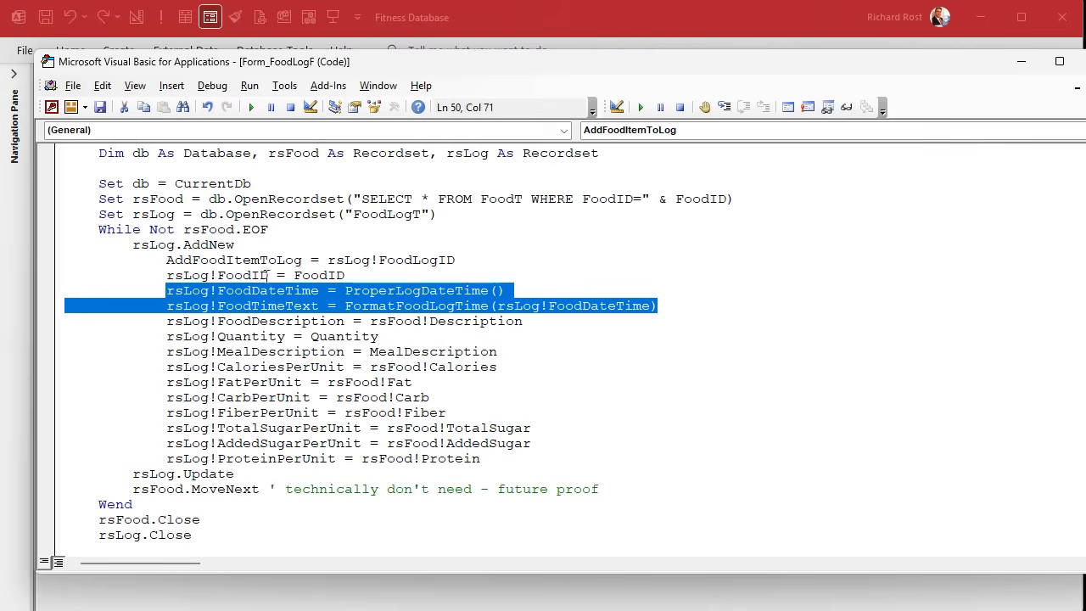
pyautogui.doubleClick(415, 290)
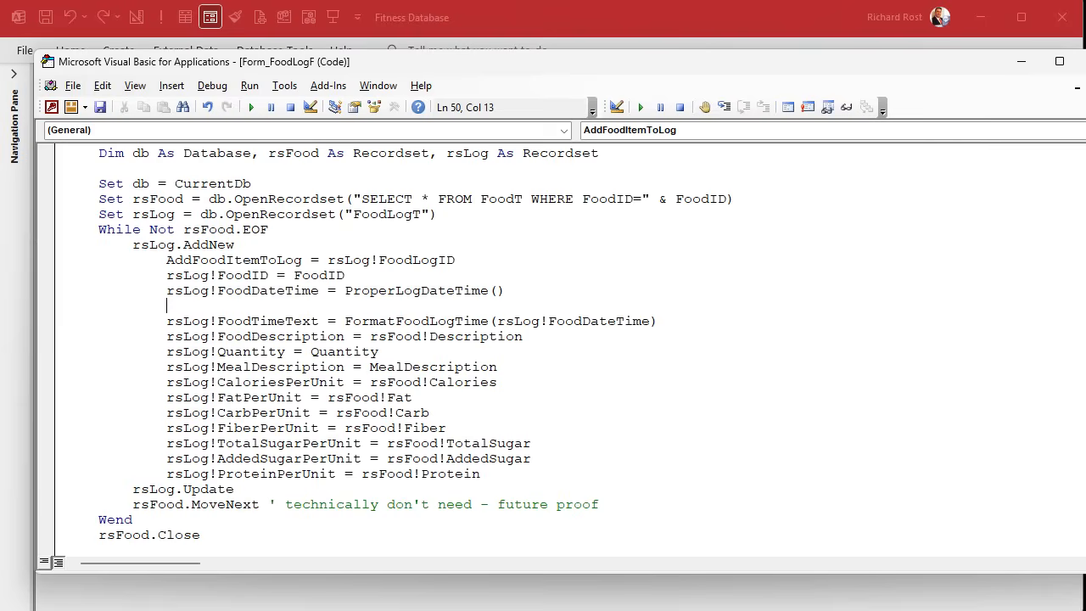
pyautogui.write('if secondsoff')
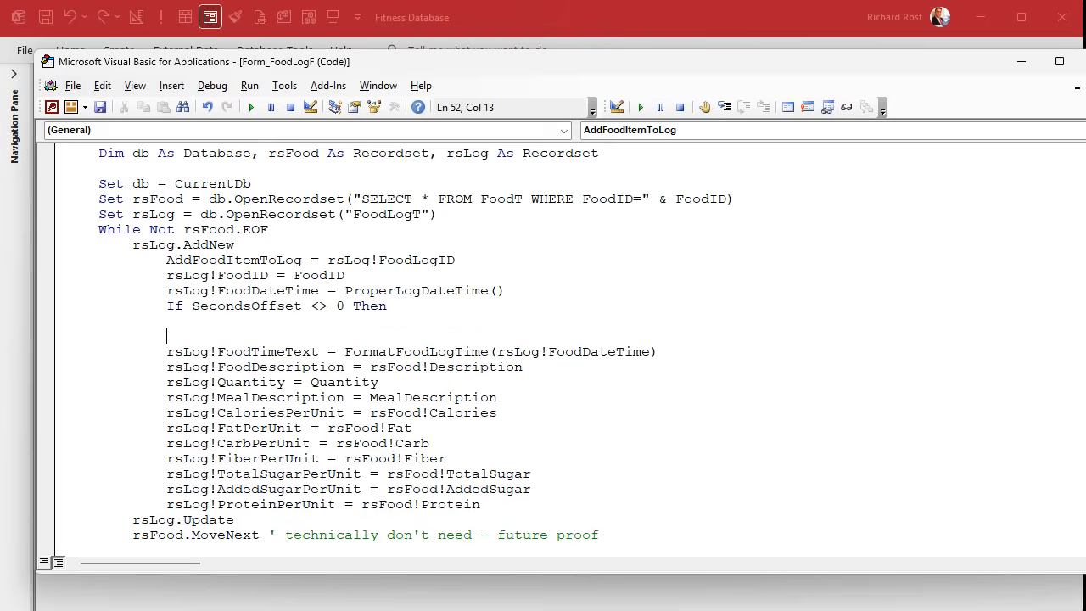
pyautogui.write('End If')
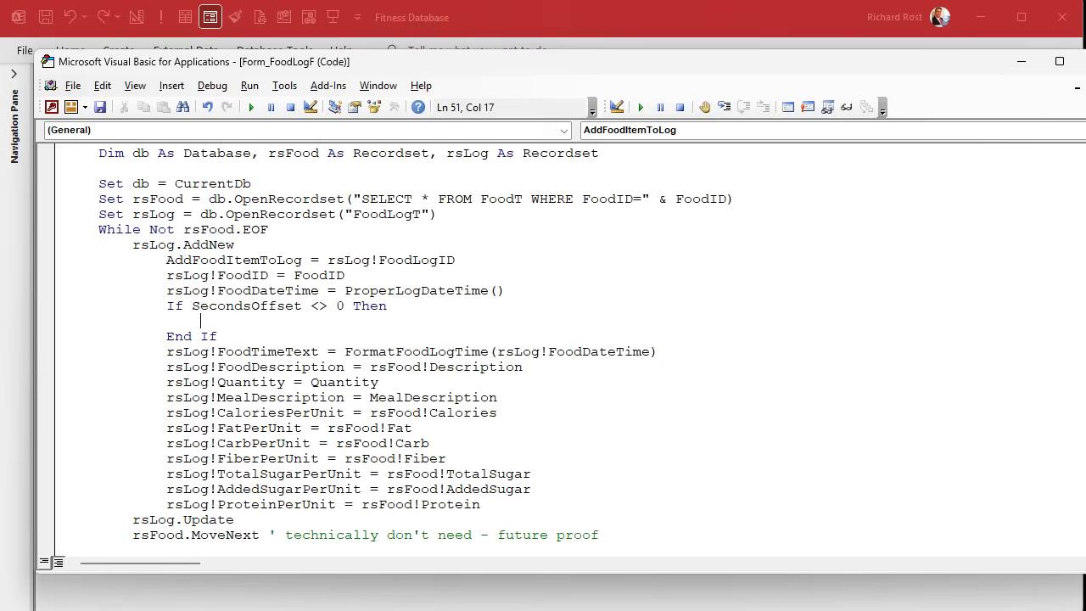
# Inside the block, set rsLog!FoodDateTime = DateAdd("s", SecondsOffset, rsLog!FoodDateTime)
pyautogui.write('rslog!Food')
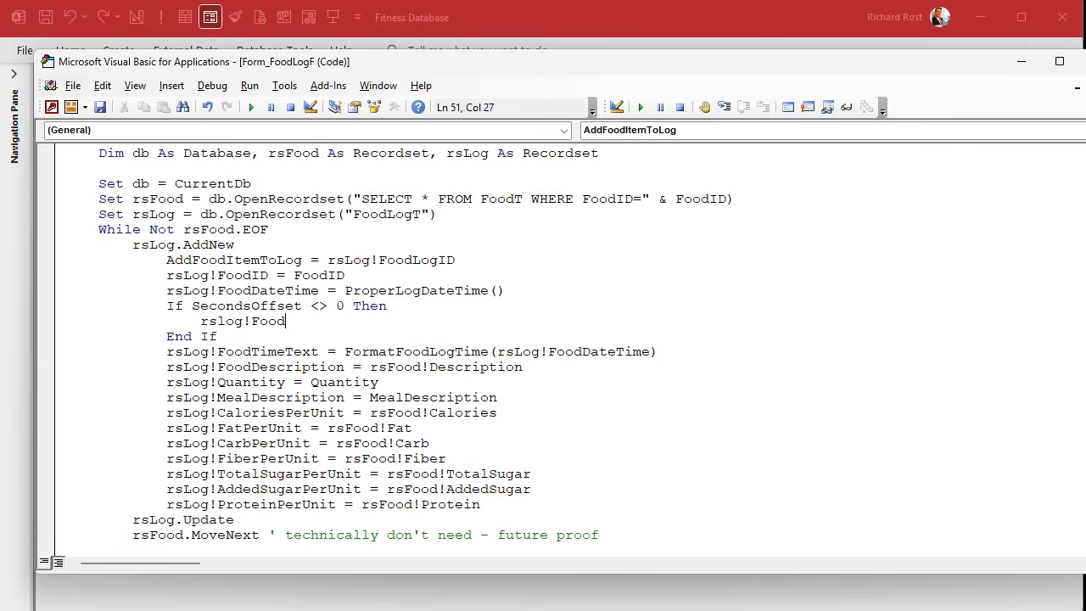
pyautogui.write('DateTime = dateadd(')
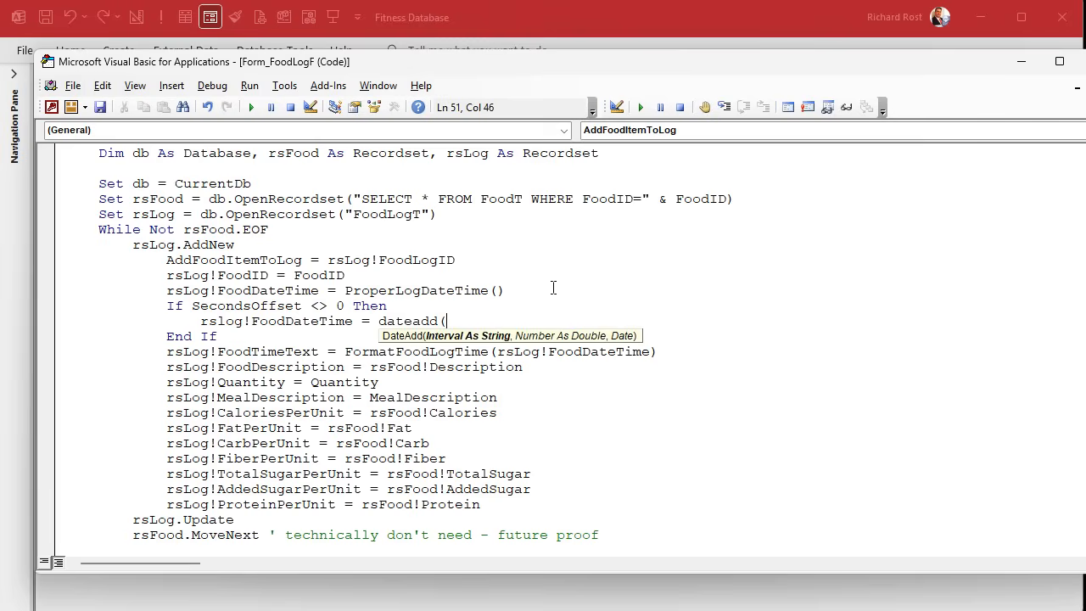
pyautogui.write('"s",')
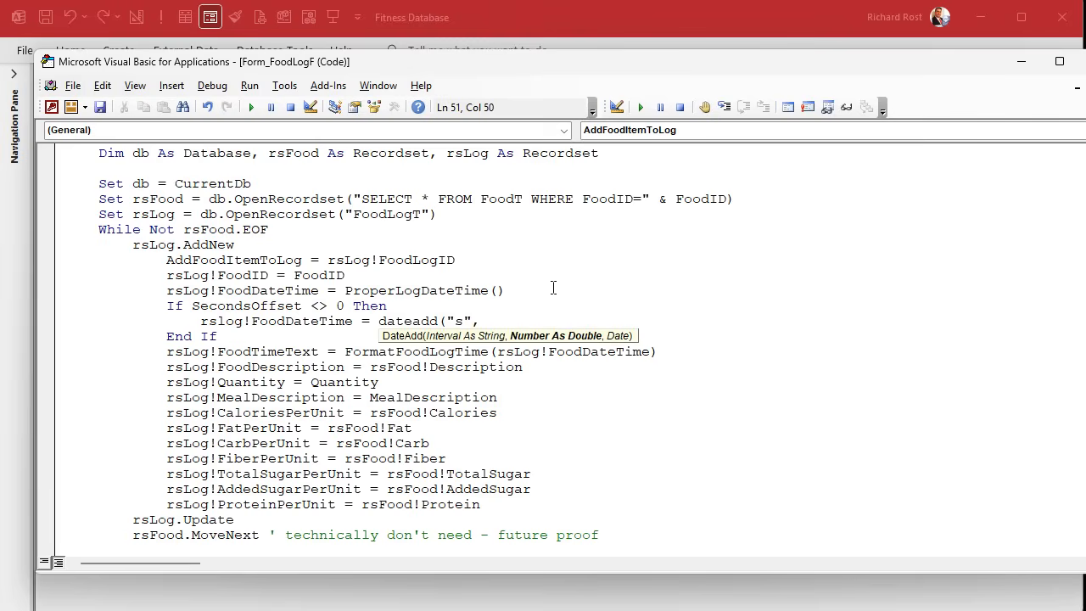
pyautogui.write('SecondsOf')
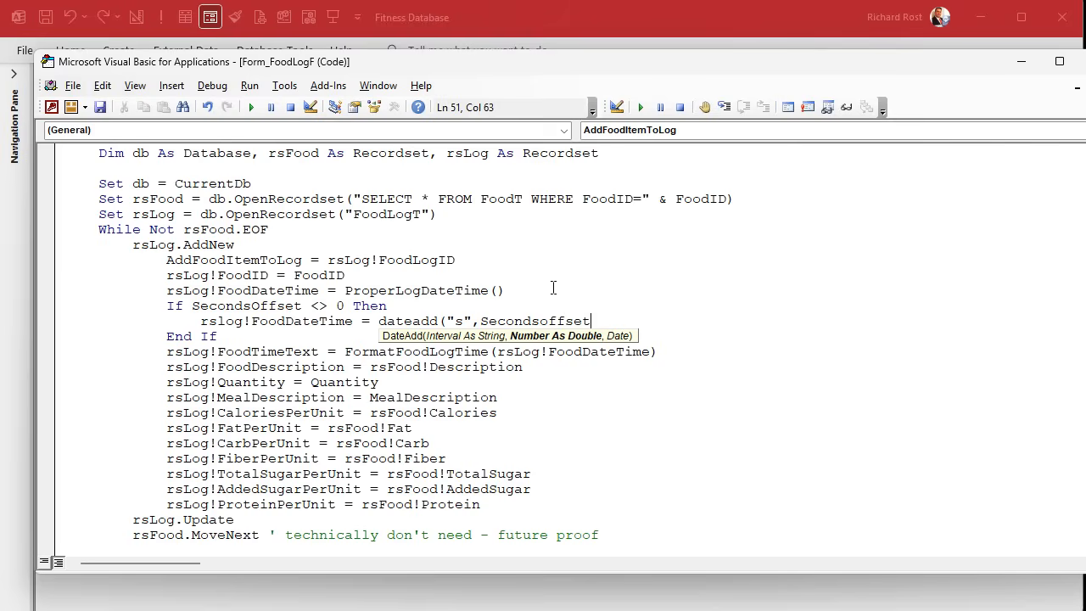
pyautogui.write(',')
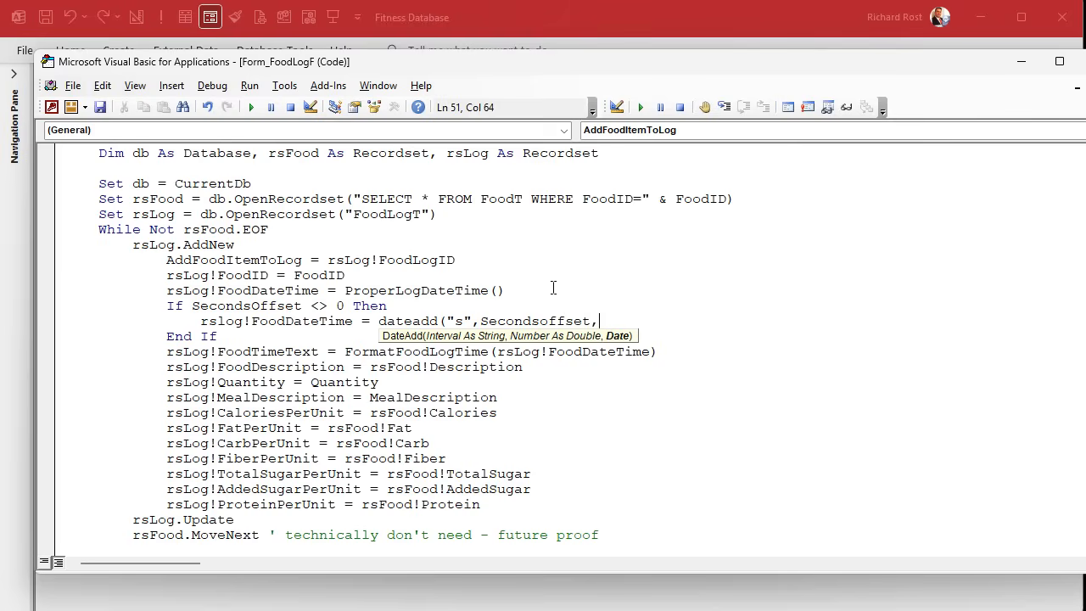
pyautogui.write('rslo')
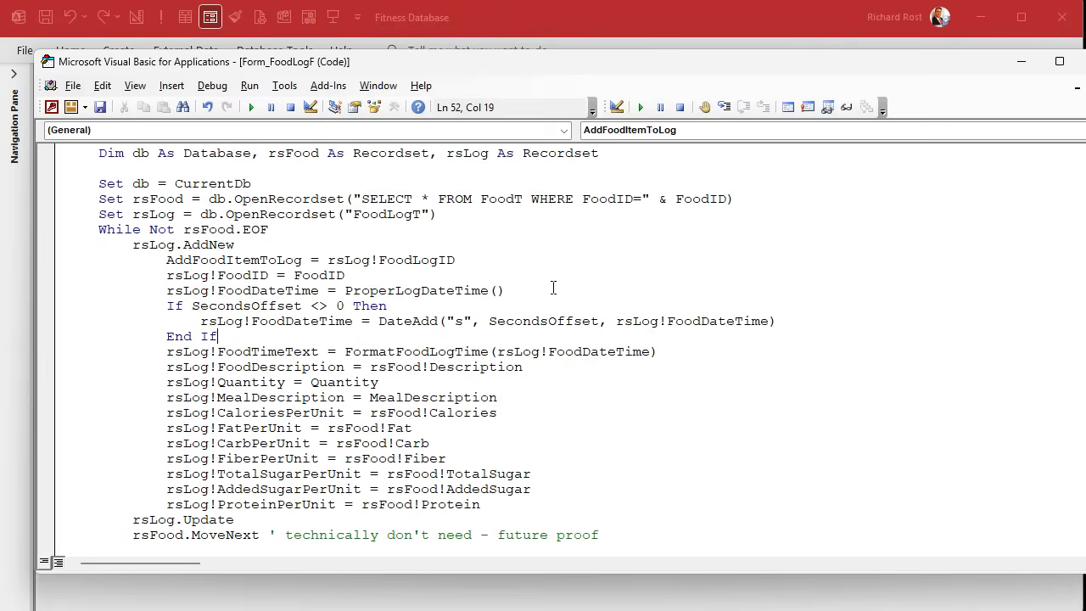
pyautogui.doubleClick(266, 352)
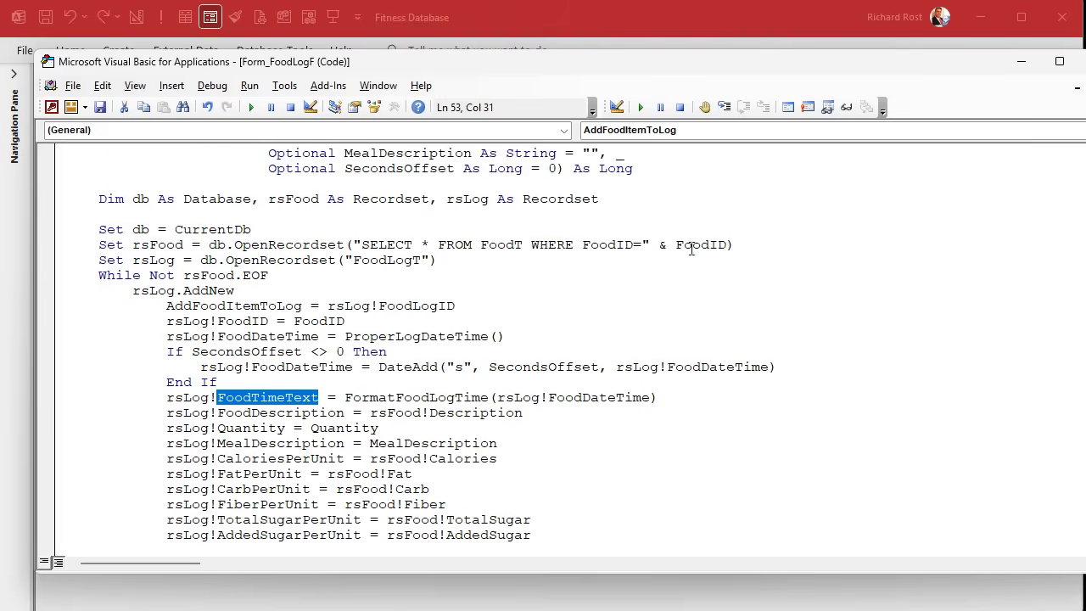
pyautogui.doubleClick(386, 245)
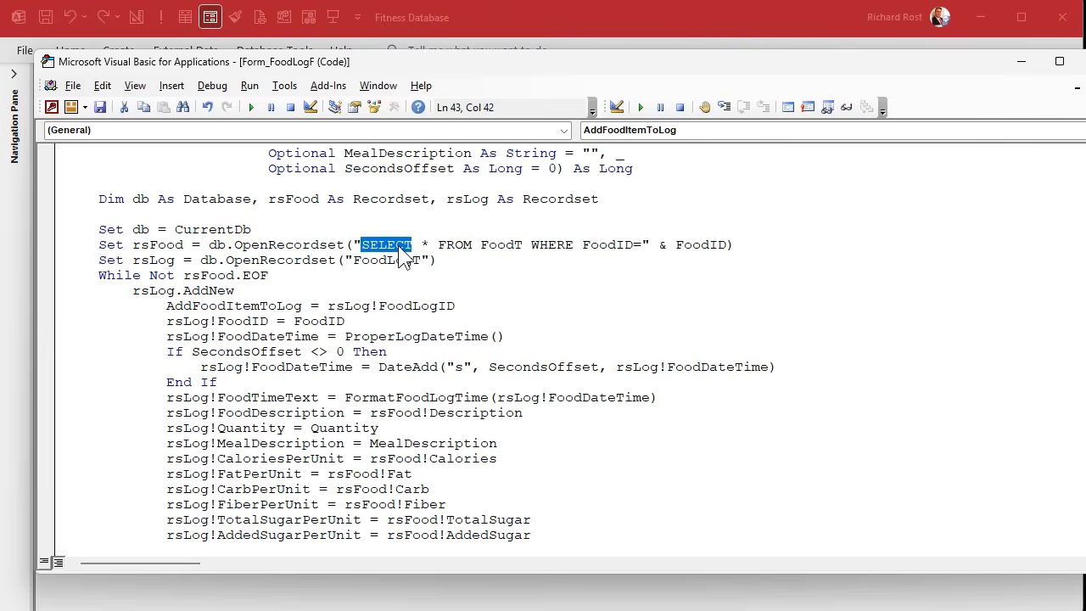
pyautogui.doubleClick(501, 244)
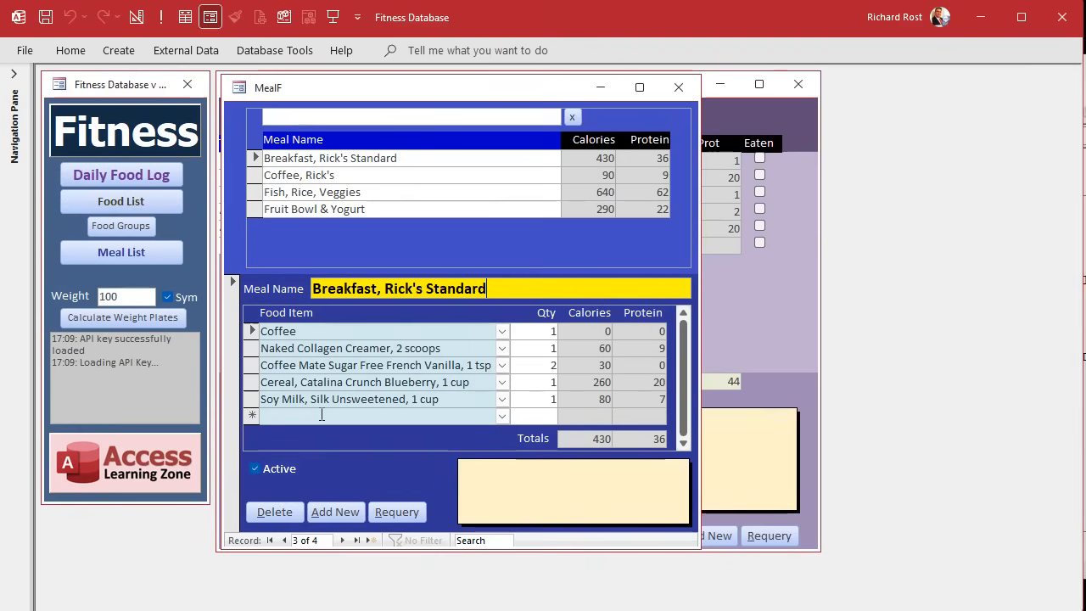
pyautogui.moveTo(457, 172)
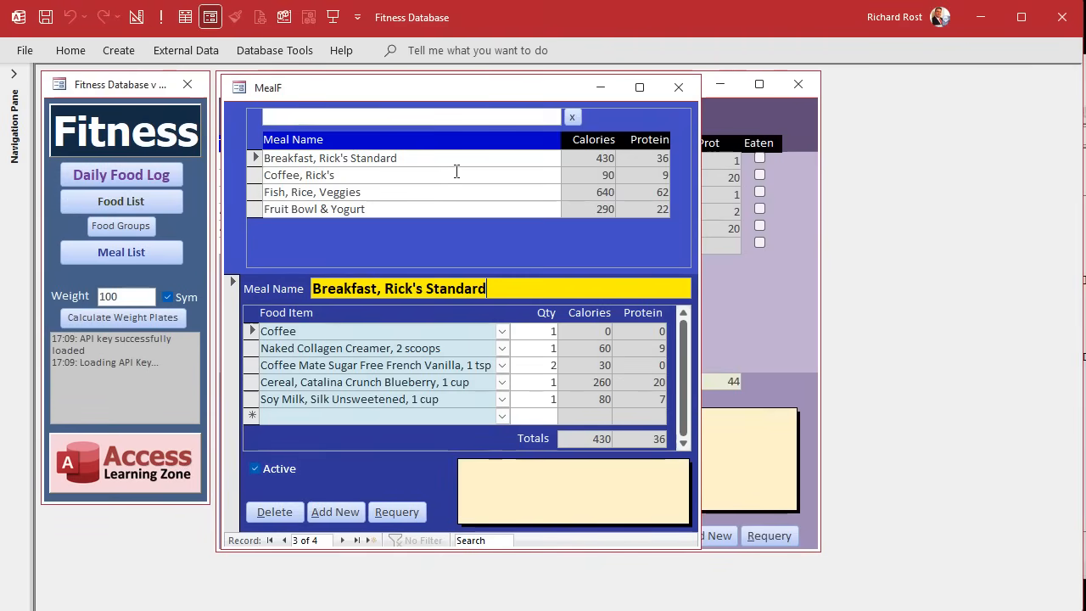
pyautogui.moveTo(525, 140)
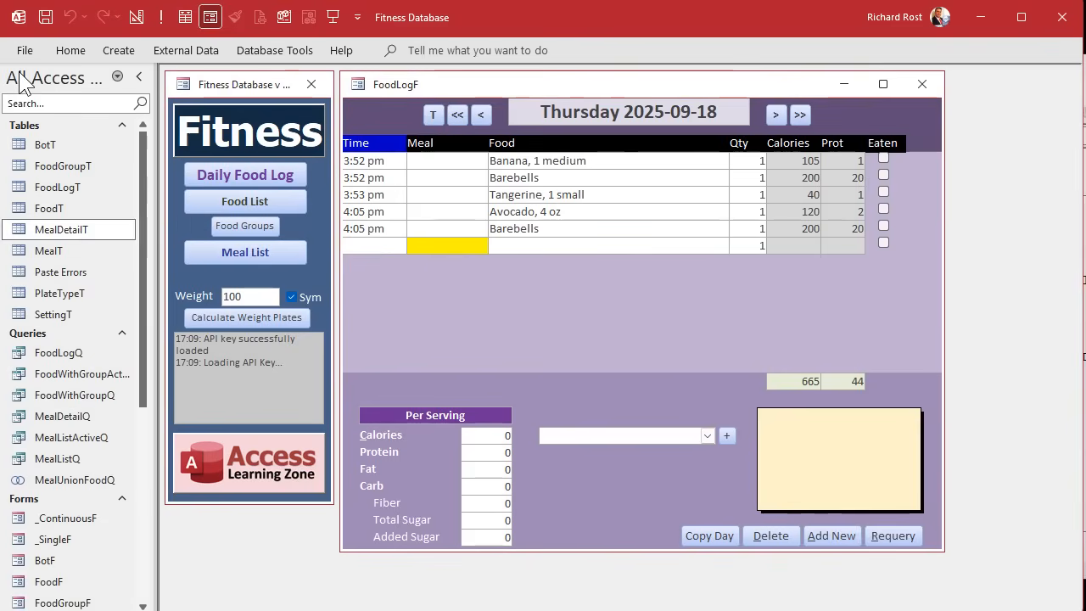
# Open the FoodLogF form from the expanded Navigation Pane
pyautogui.doubleClick(61, 229)
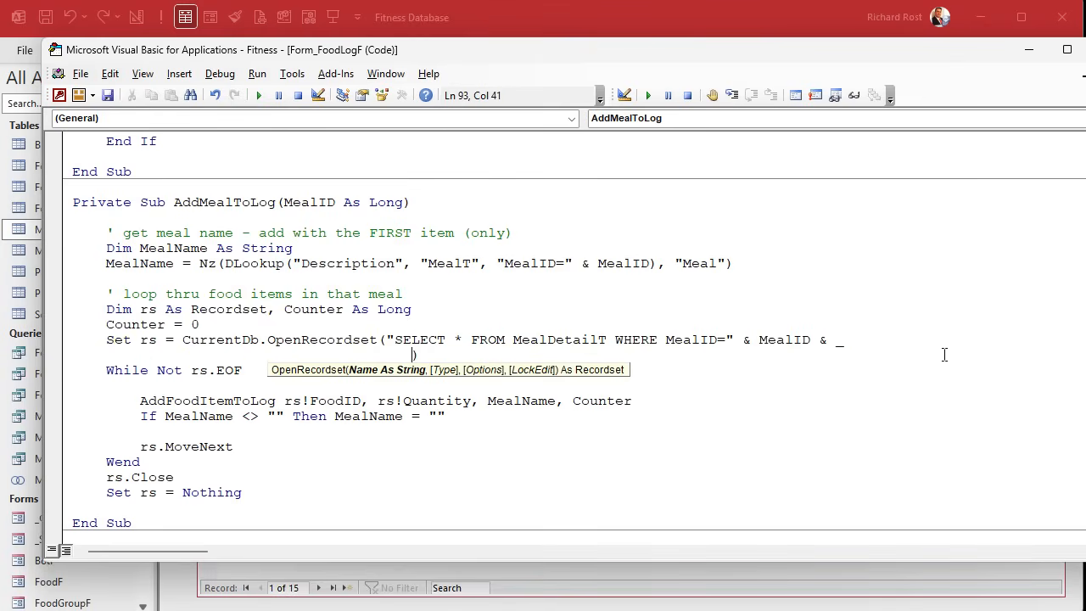
# Append ' ORDER BY MealDetailID' to AddMealToLog's MealDetailT OpenRecordset SQL
pyautogui.write('"ORDER BY "')
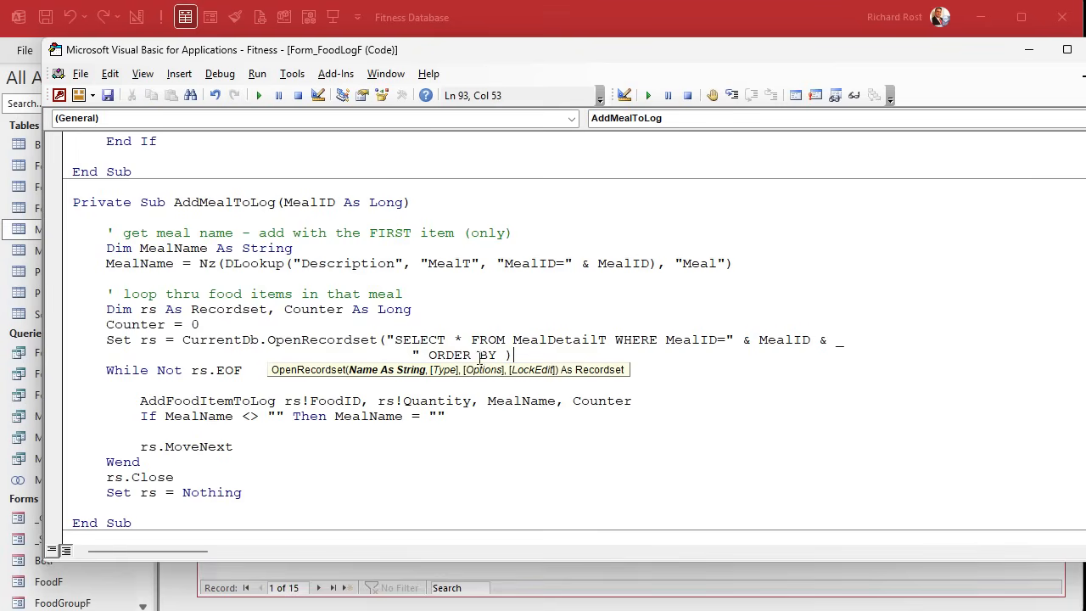
pyautogui.write('MealID')
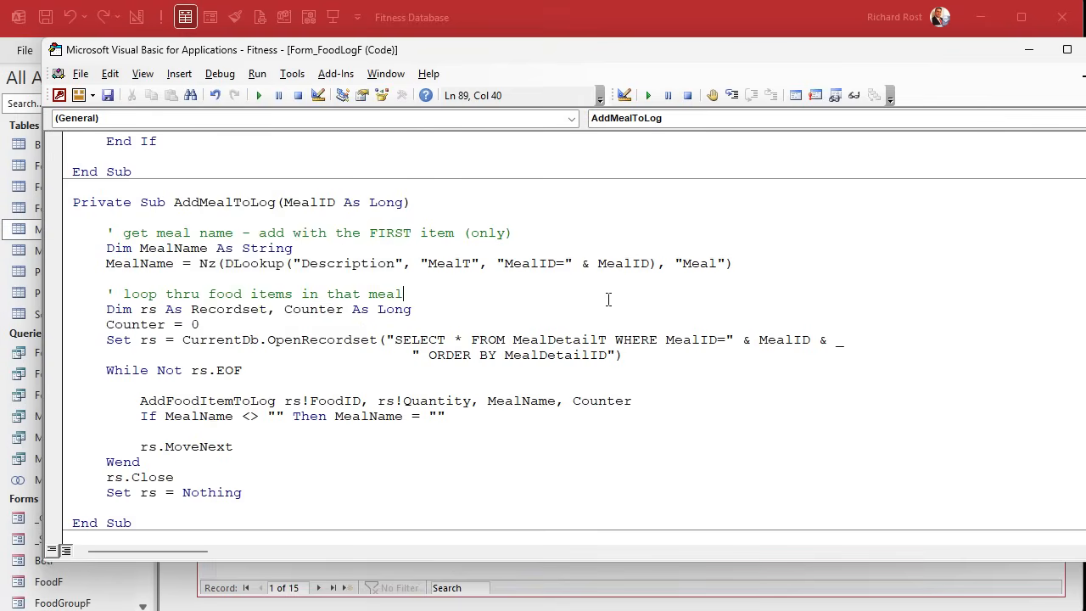
pyautogui.moveTo(1073, 80)
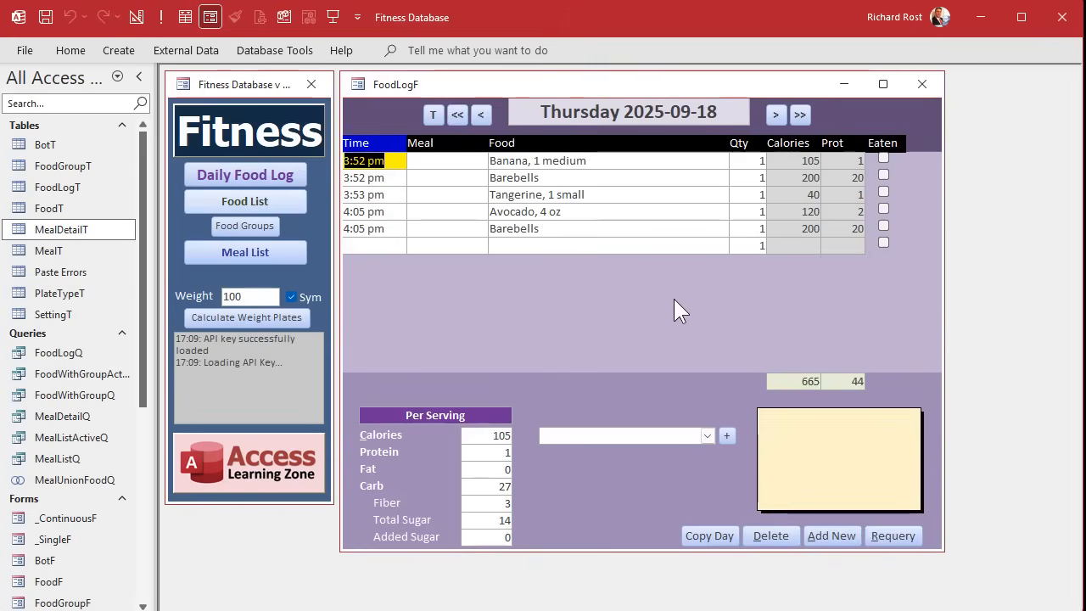
# Log the Breakfast, Rick's Standard meal to Thursday's food log
pyautogui.click(708, 435)
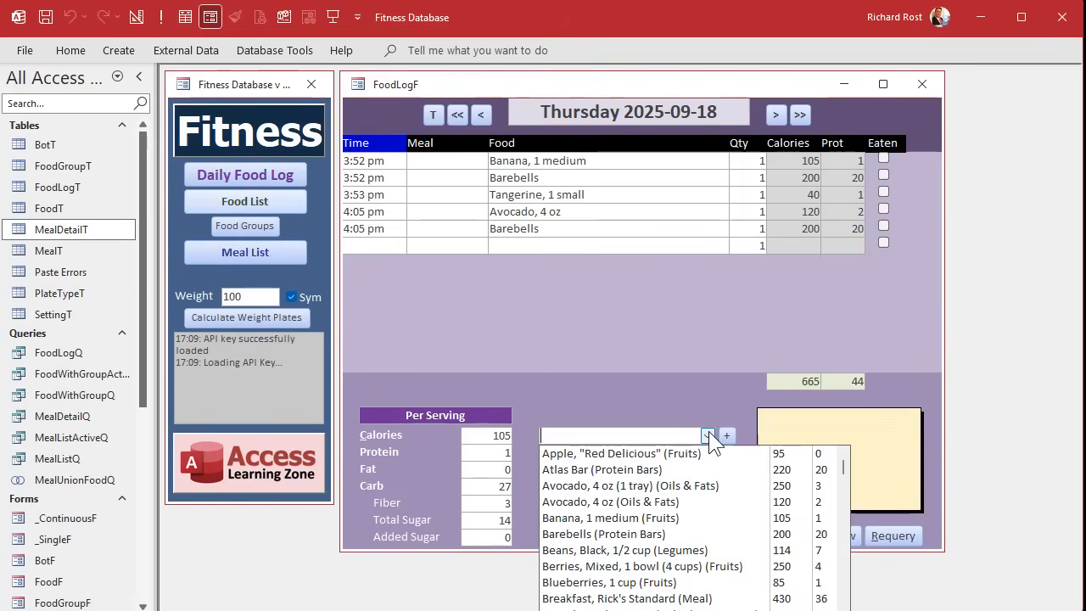
pyautogui.write('meal')
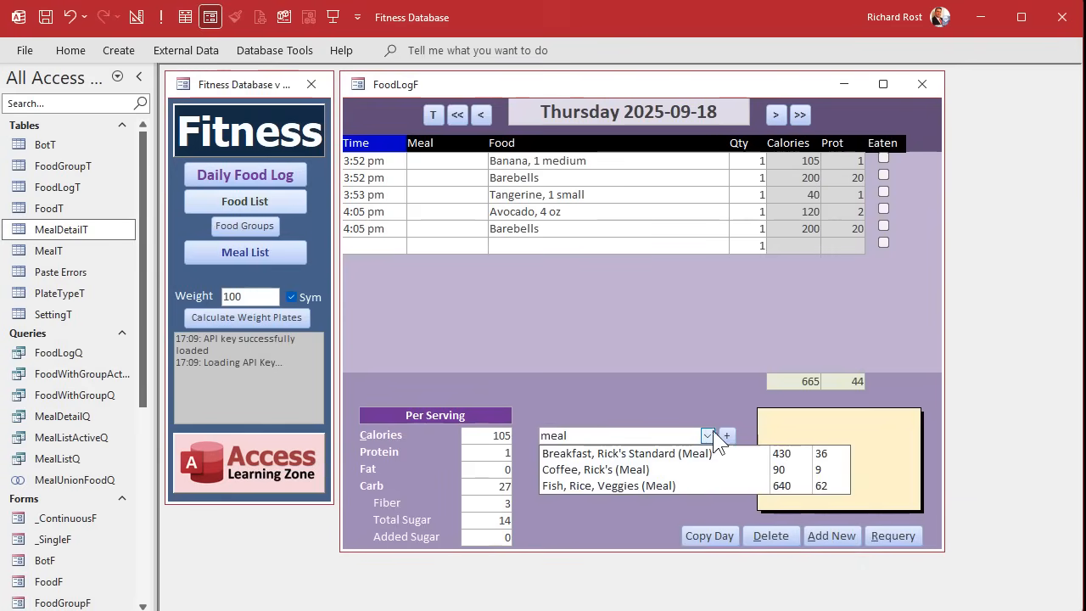
pyautogui.click(627, 452)
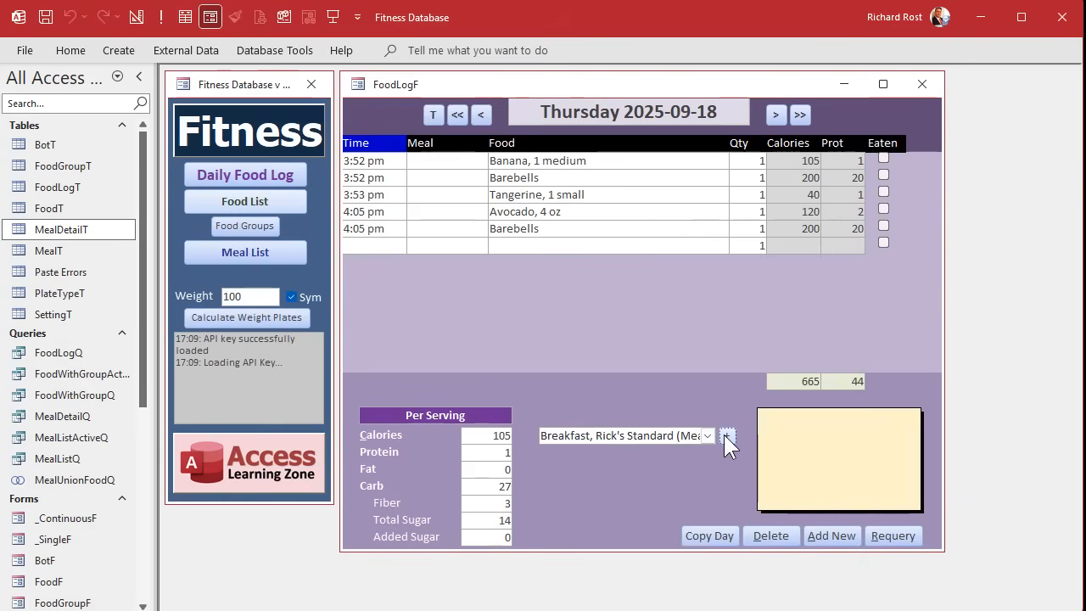
pyautogui.click(726, 435)
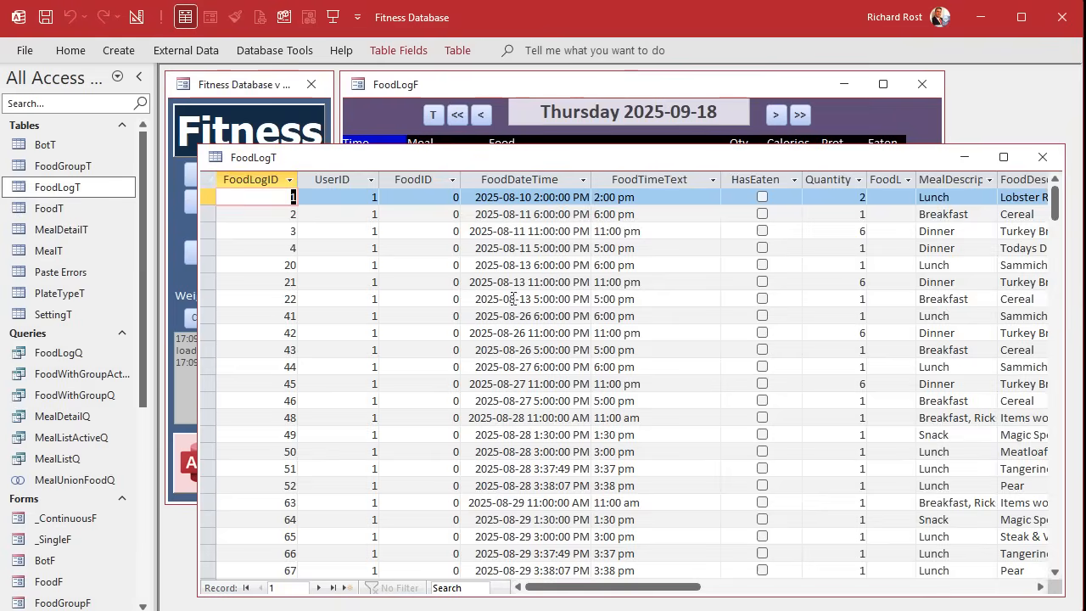
# Scroll FoodLogT to the newest breakfast rows sharing 5:17:58 PM, then return to AddMealToLog
pyautogui.scroll(-3)
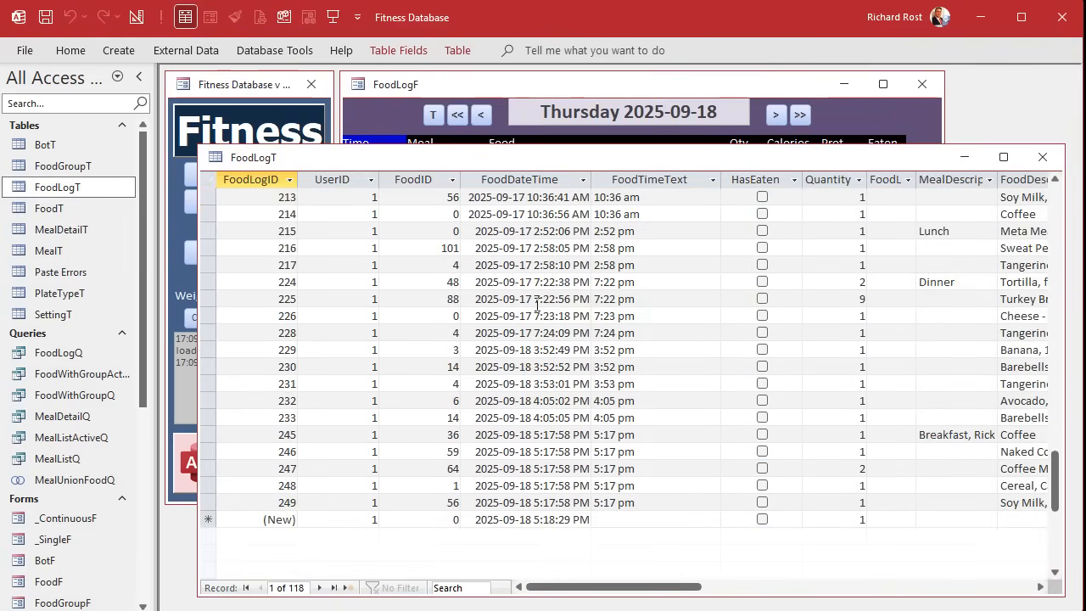
pyautogui.click(532, 332)
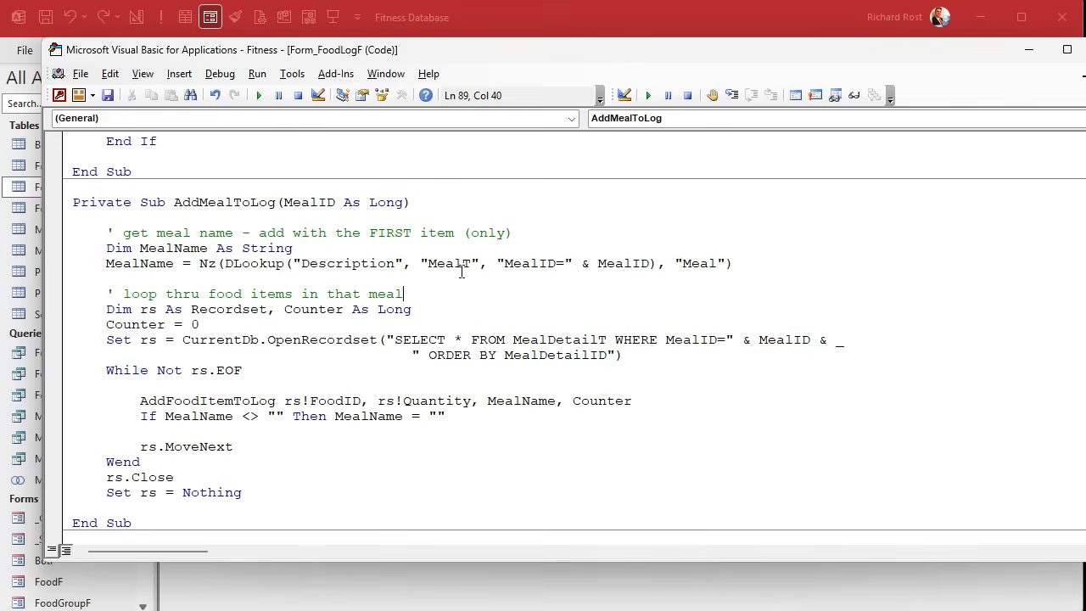
# Add 'Counter = Counter + 1' after the AddFoodItemToLog call and begin removing blank loop lines
pyautogui.doubleClick(135, 324)
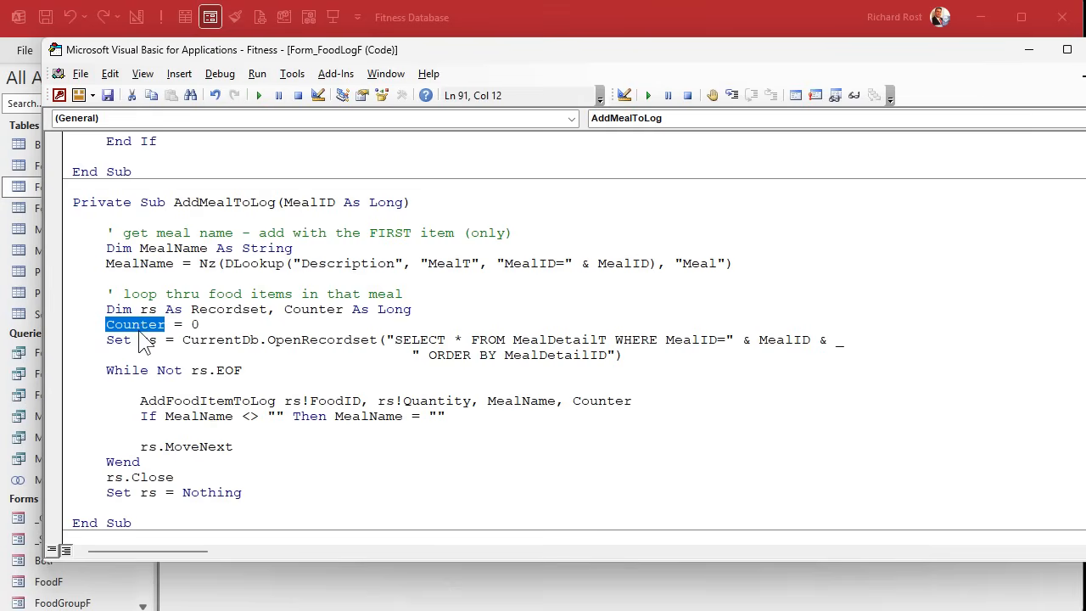
pyautogui.doubleClick(600, 400)
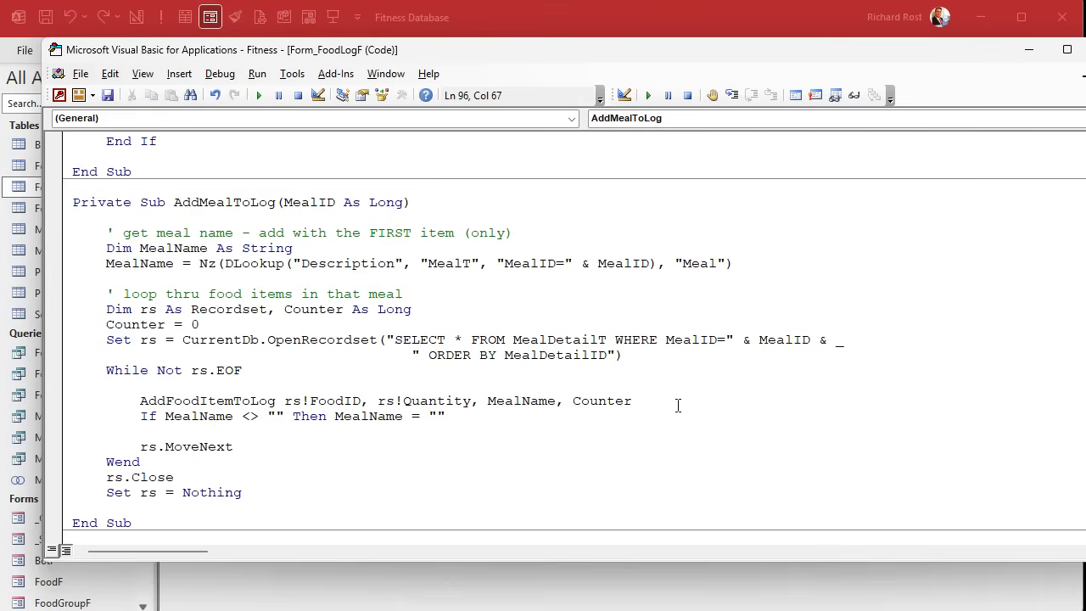
pyautogui.write('co')
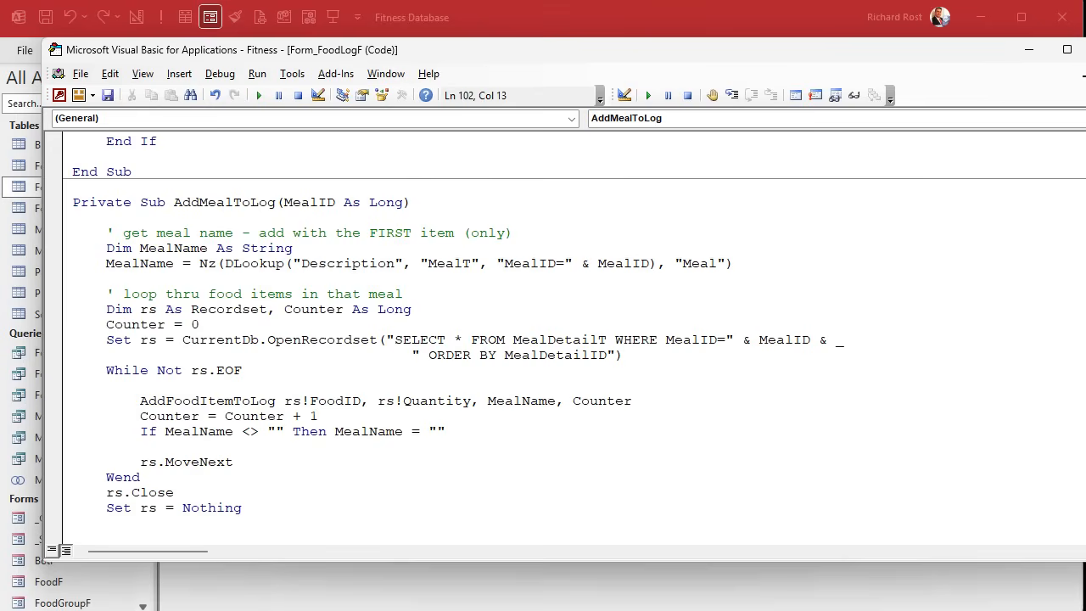
pyautogui.click(110, 385)
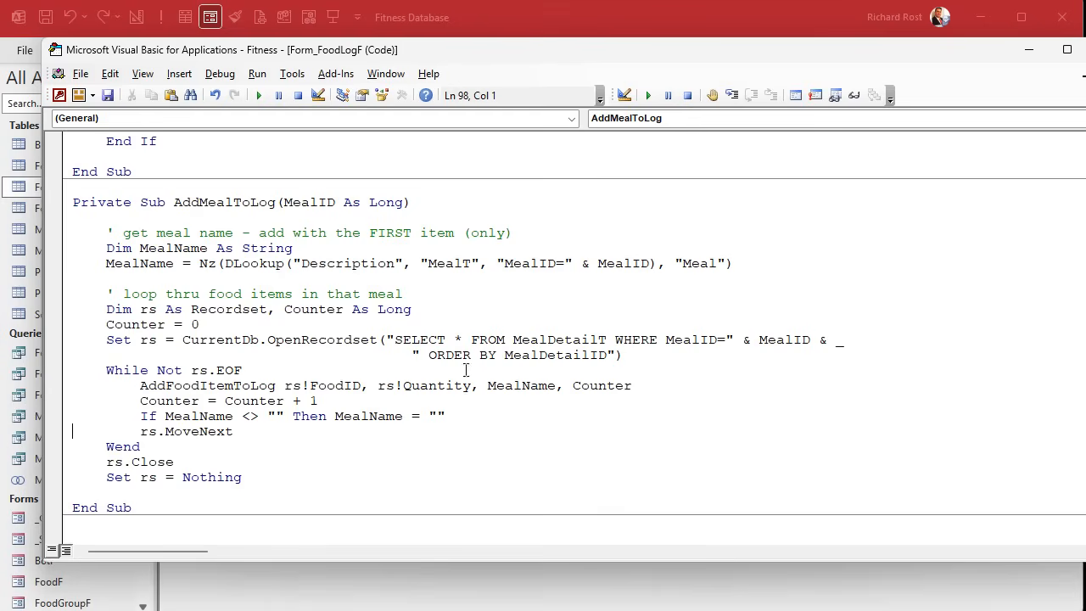
pyautogui.moveTo(247, 399)
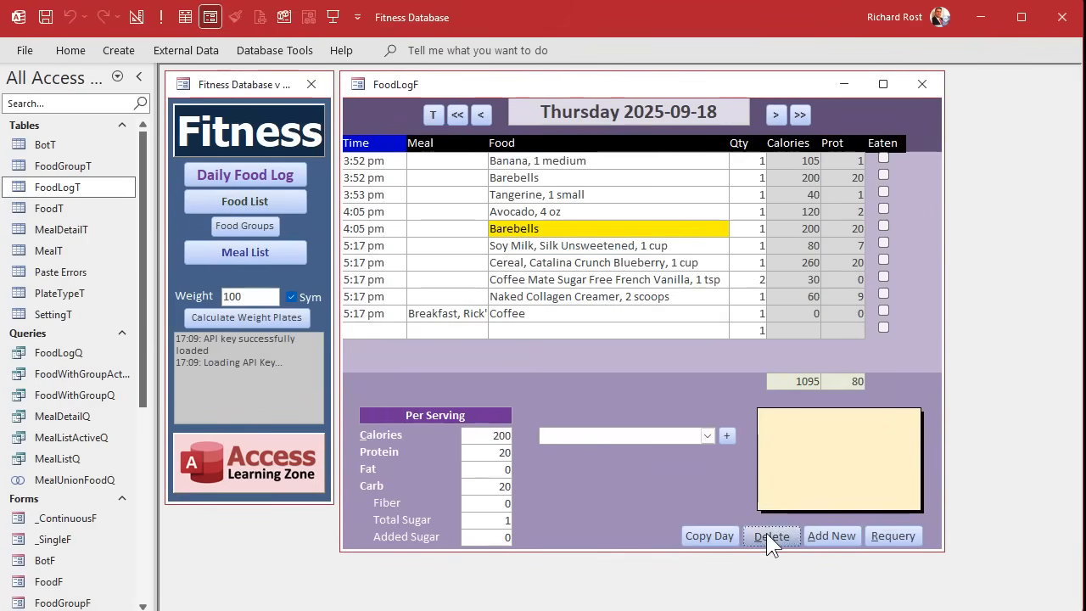
# Delete the test entries, log the Fish, Rice, Veggies meal, and open FoodLogT
pyautogui.click(771, 535)
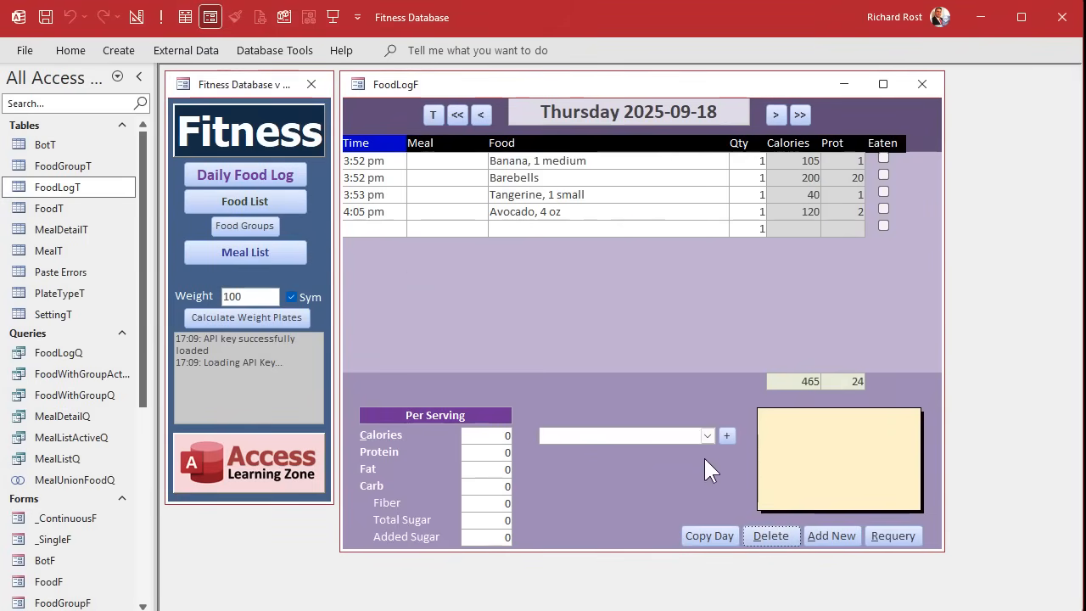
pyautogui.write('meal')
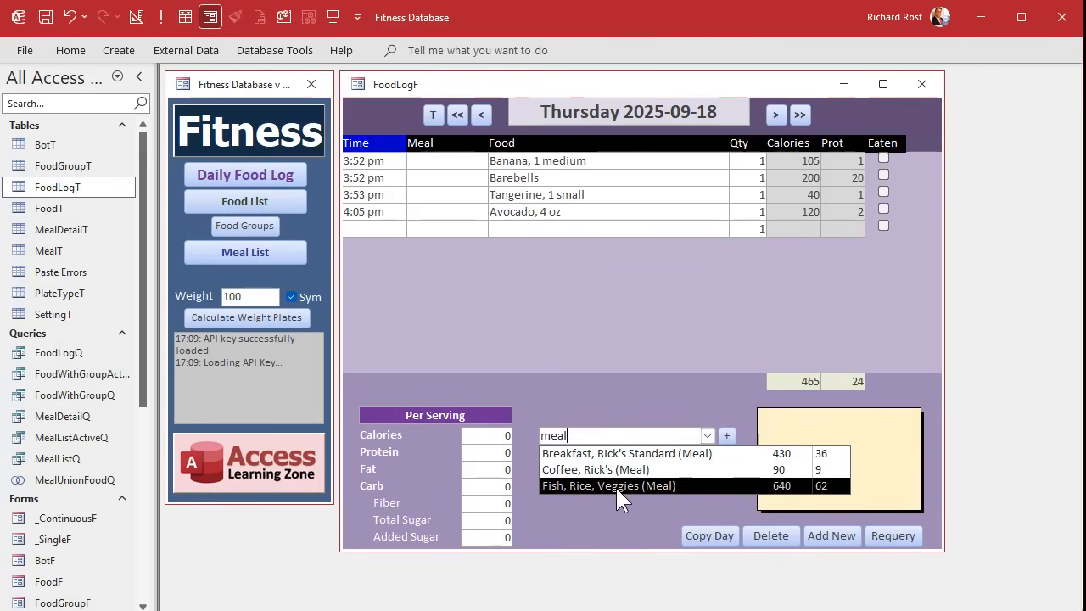
pyautogui.click(607, 485)
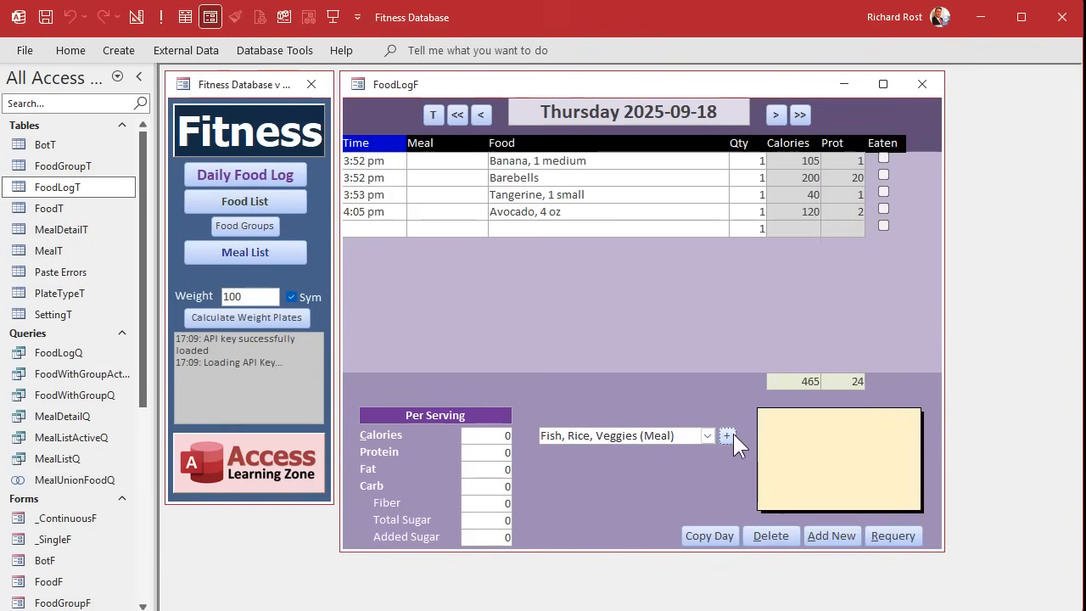
pyautogui.click(727, 435)
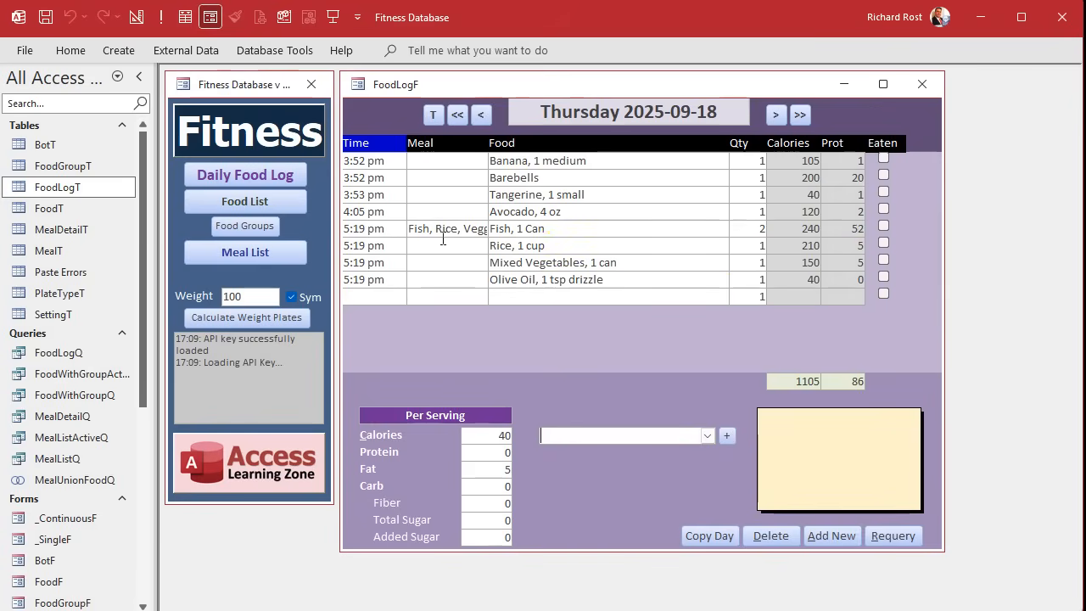
pyautogui.moveTo(57, 187)
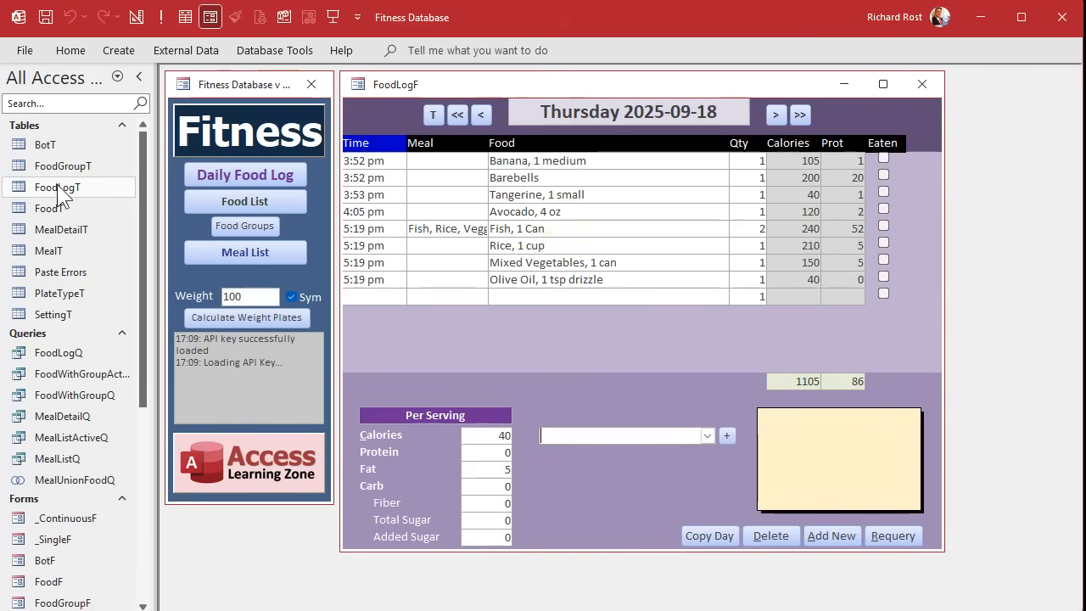
pyautogui.doubleClick(56, 187)
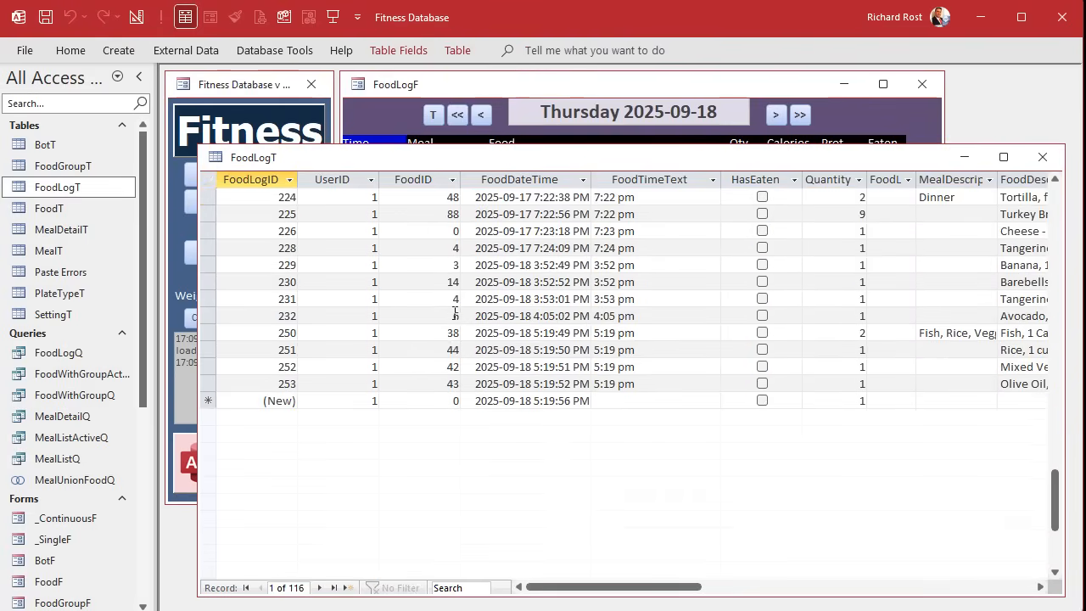
# Close the FoodLogT datasheet to return to the FoodLogF form
pyautogui.scroll(-3)
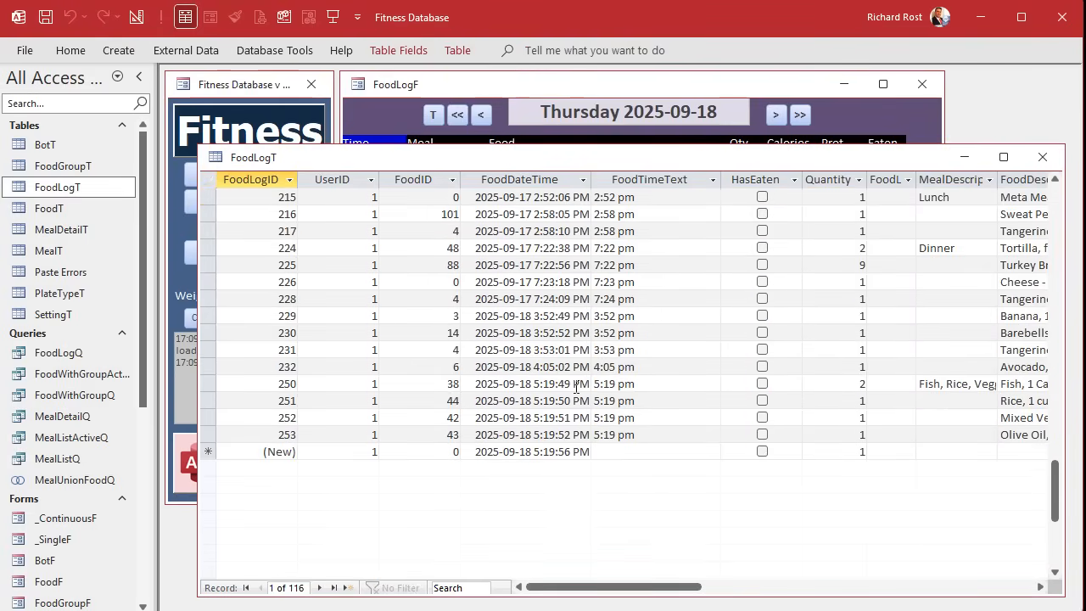
pyautogui.click(531, 417)
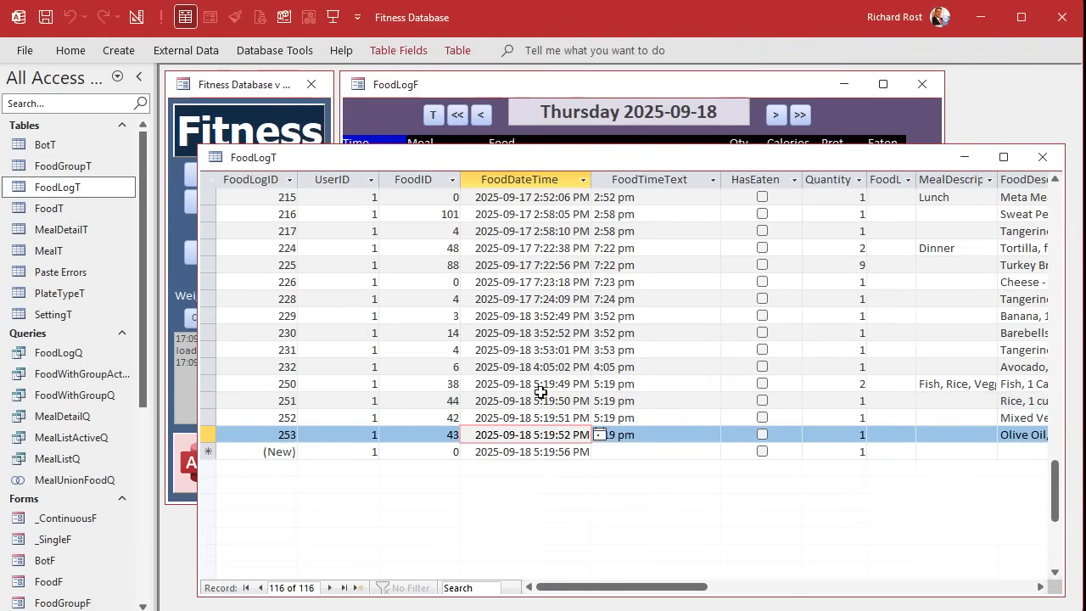
pyautogui.click(1042, 157)
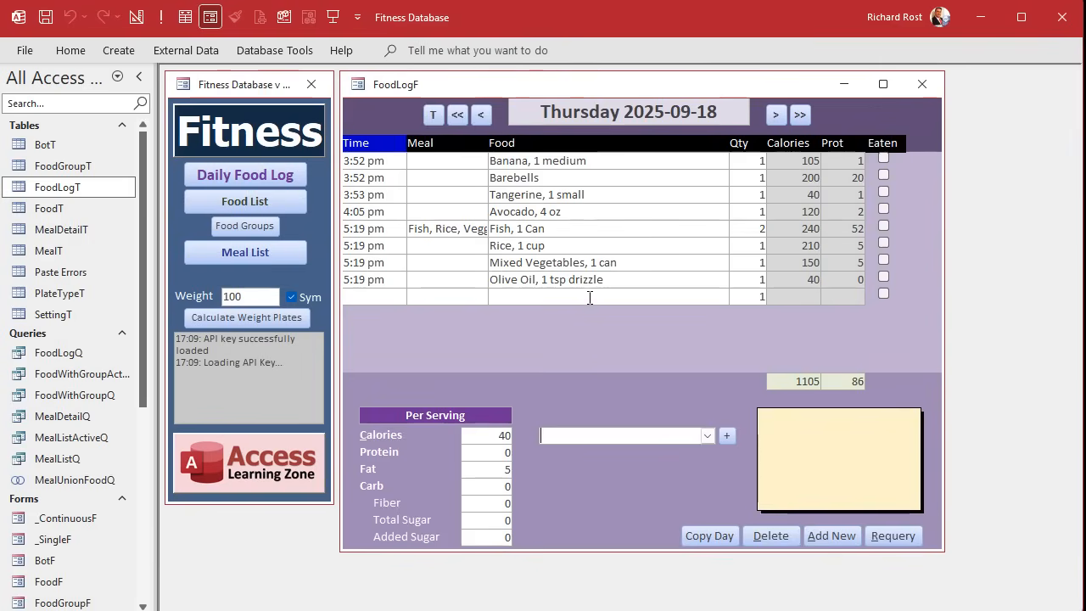
pyautogui.click(607, 296)
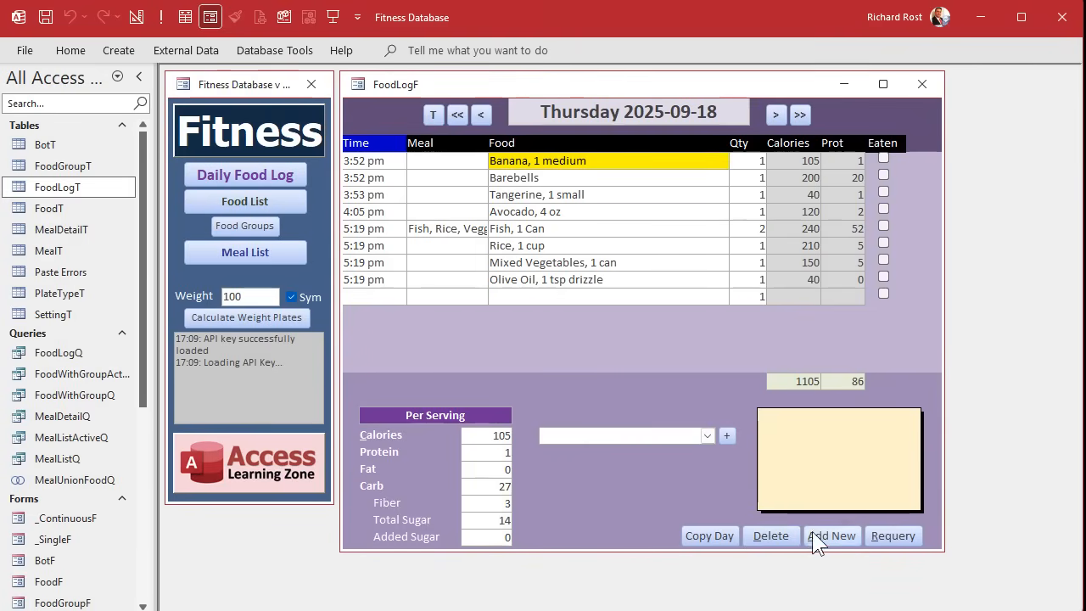
# Delete all of Thursday 2025-09-18's food entries with the form's Delete button
pyautogui.click(770, 535)
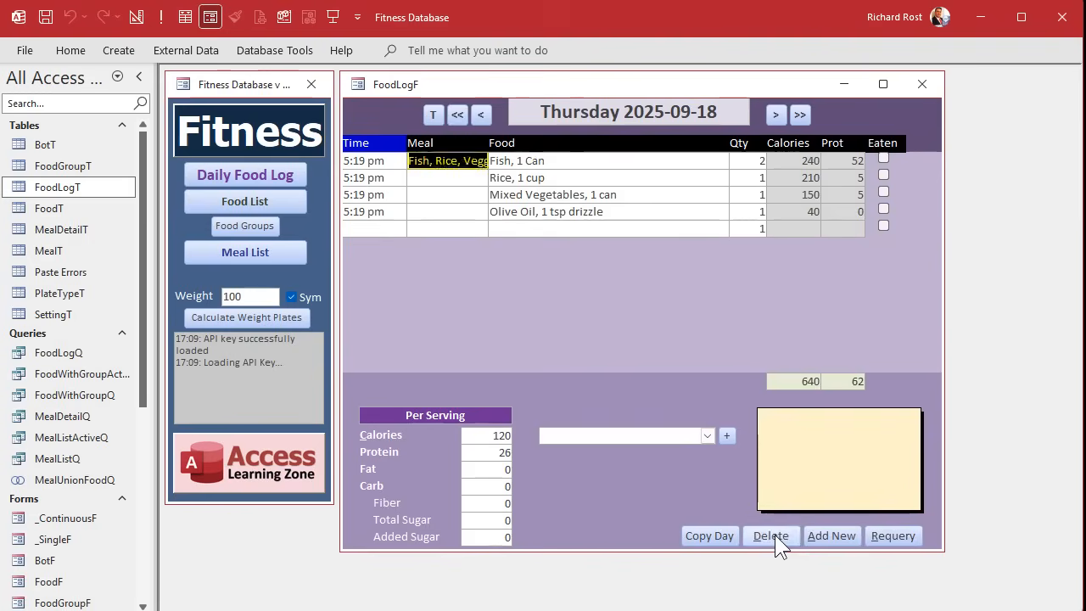
pyautogui.click(770, 535)
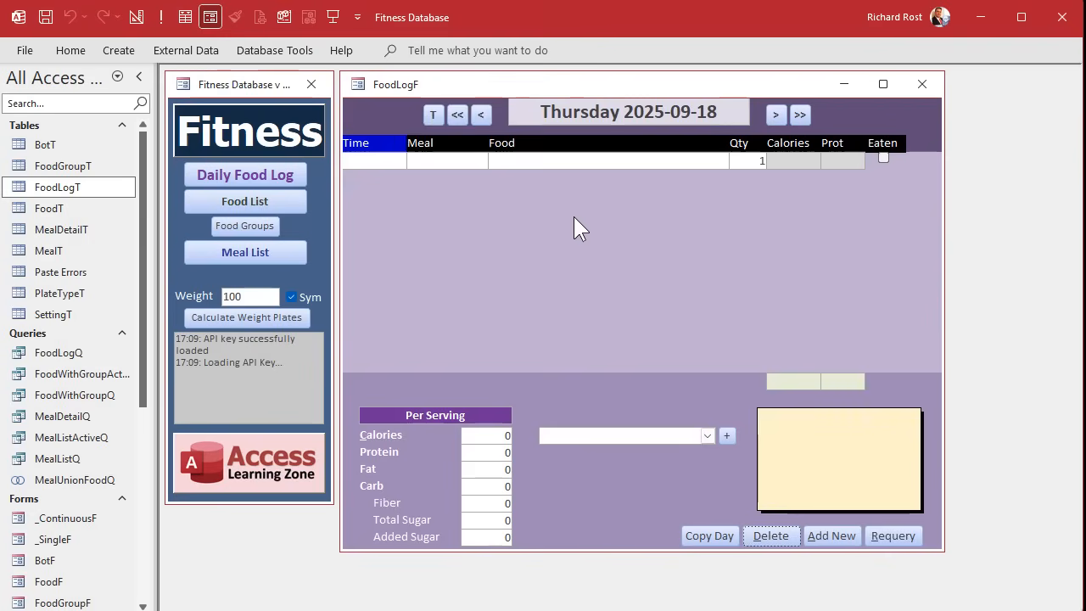
# Search for break, lunch, tuna and fish, add the Fish, Rice, Veggies meal, then browse meals
pyautogui.click(624, 435)
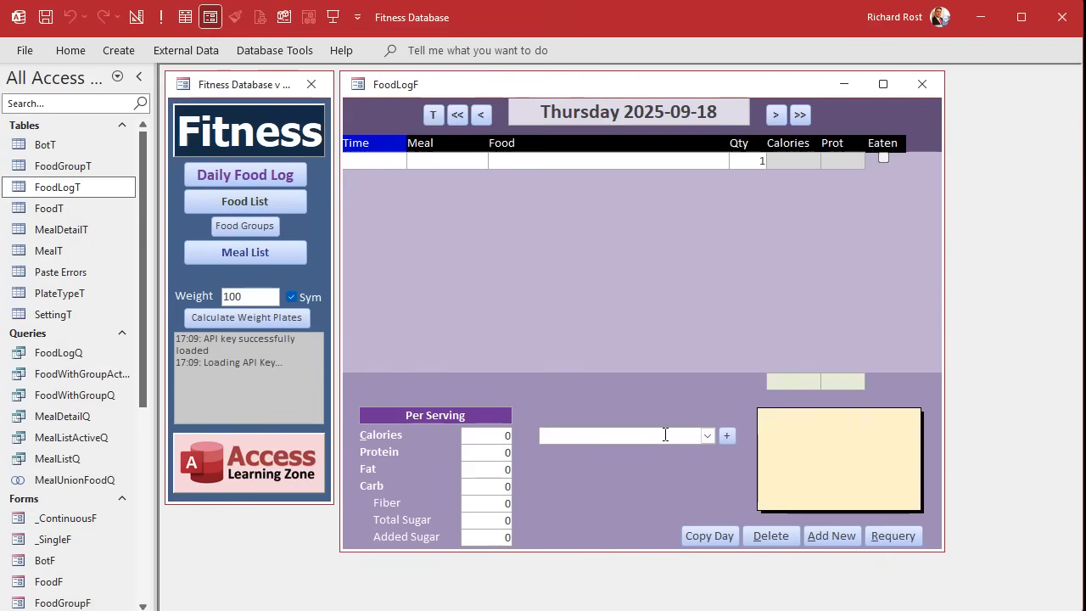
pyautogui.write('break')
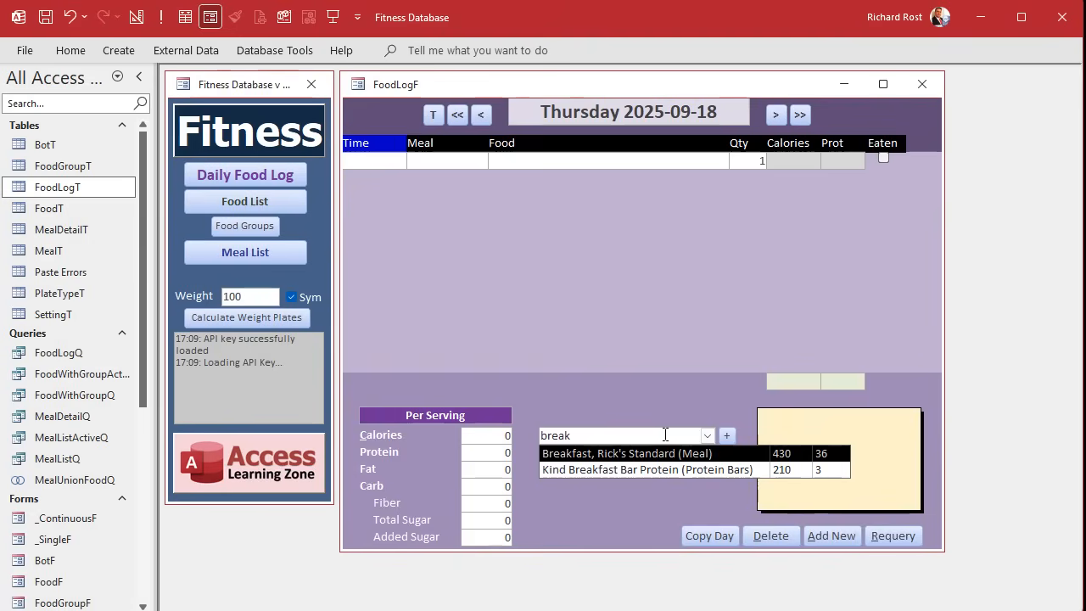
pyautogui.moveTo(653, 458)
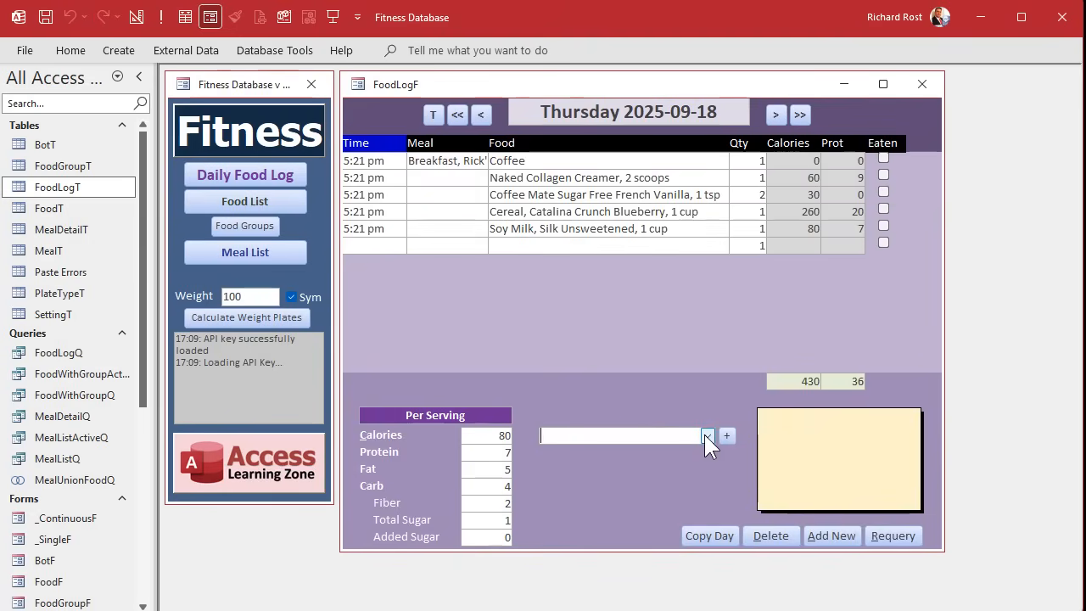
pyautogui.write('lunch')
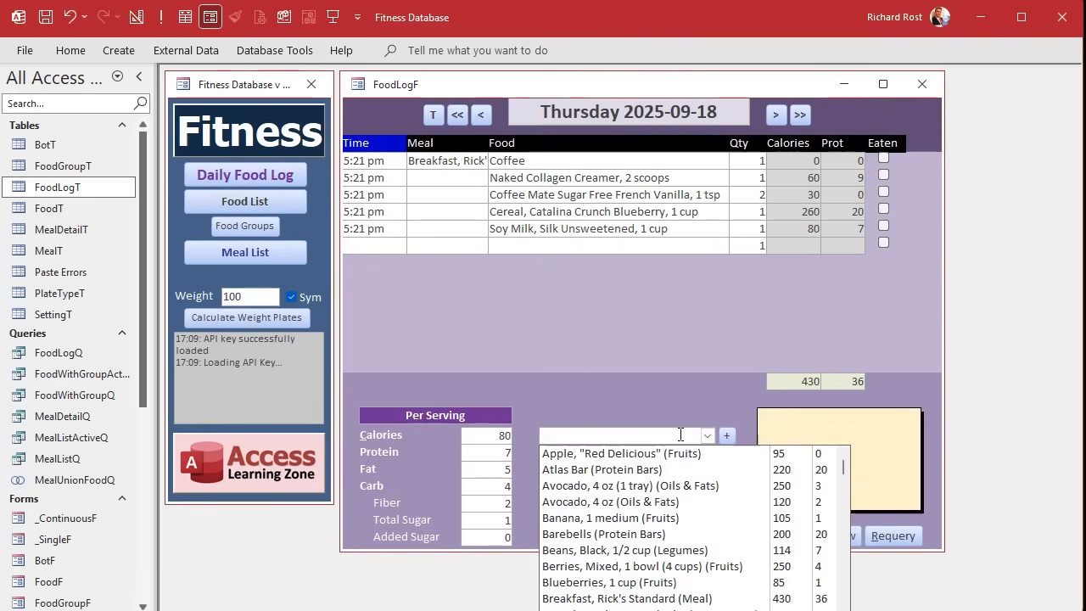
pyautogui.write('tuna')
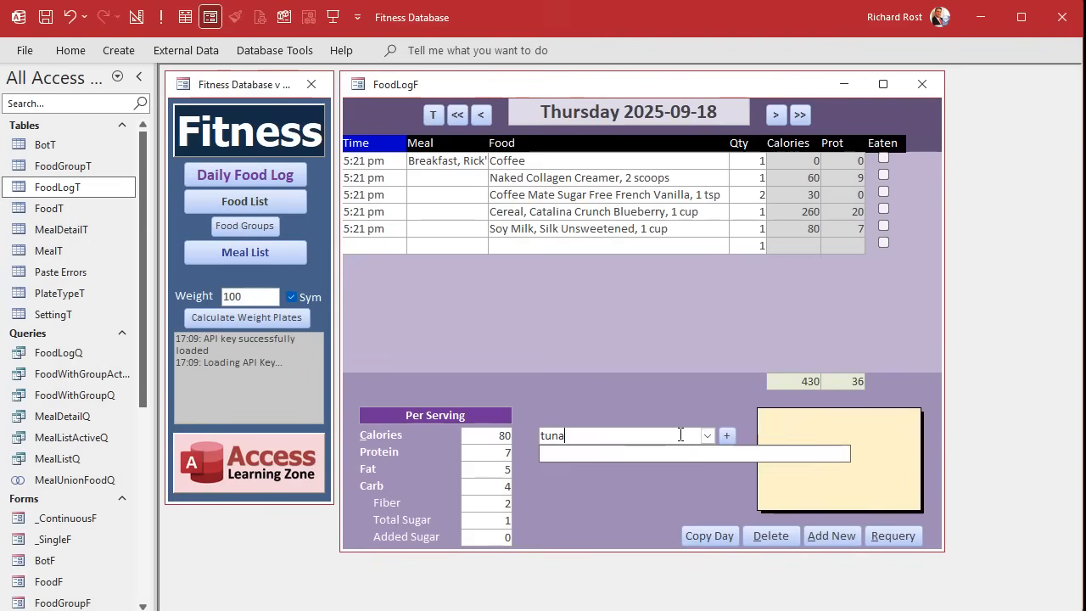
pyautogui.write('f')
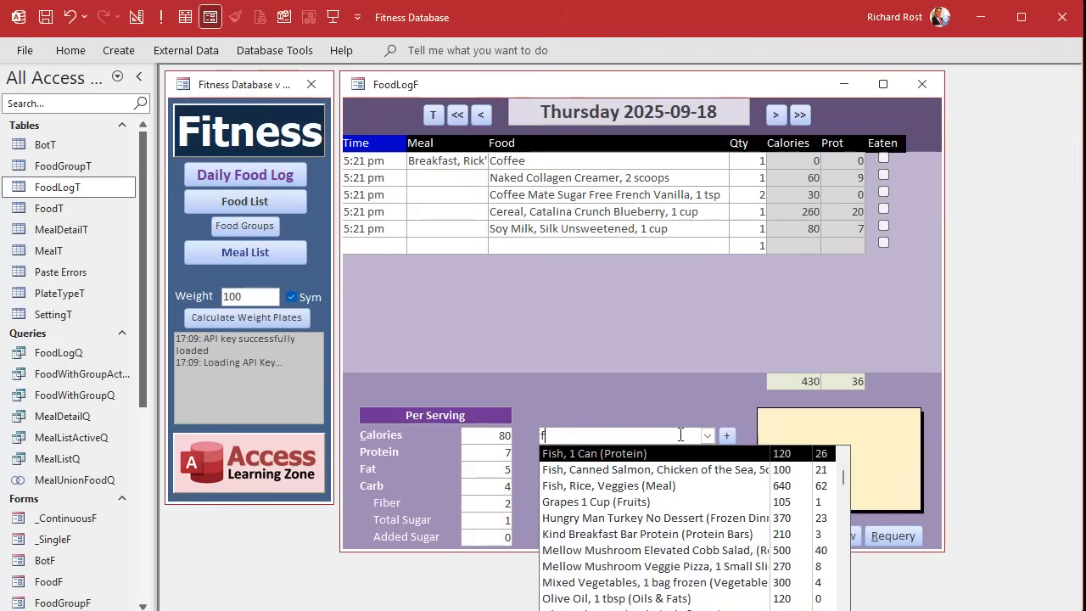
pyautogui.write('ish')
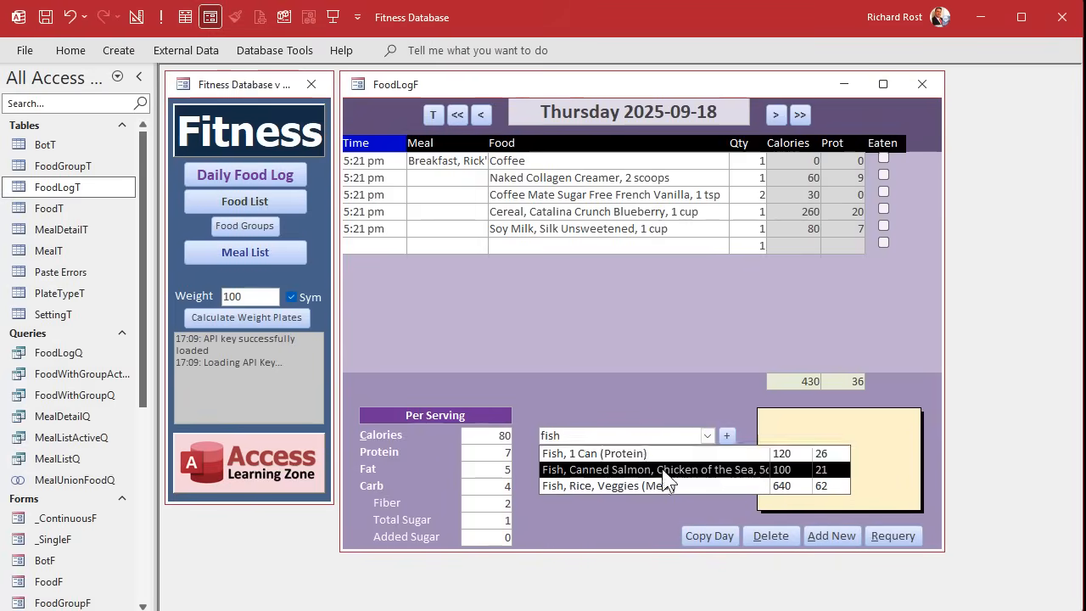
pyautogui.click(606, 485)
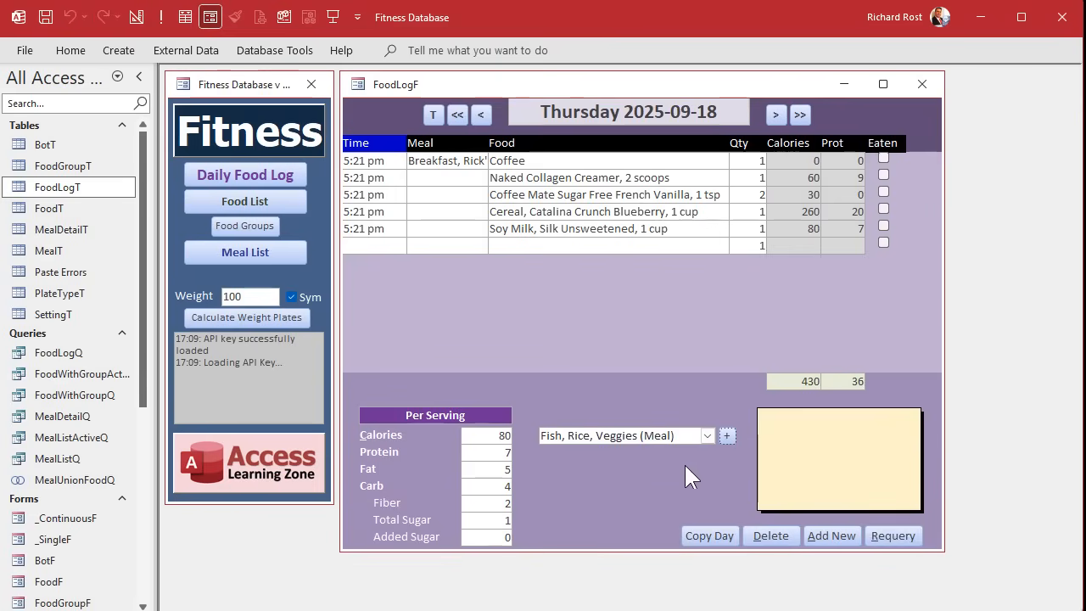
pyautogui.click(727, 435)
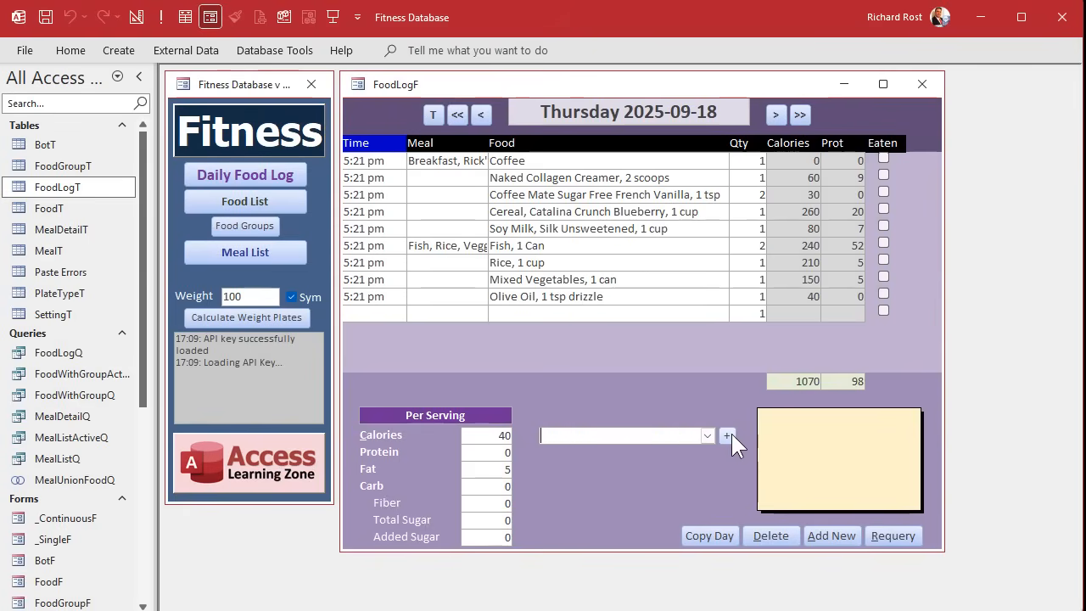
pyautogui.moveTo(727, 435)
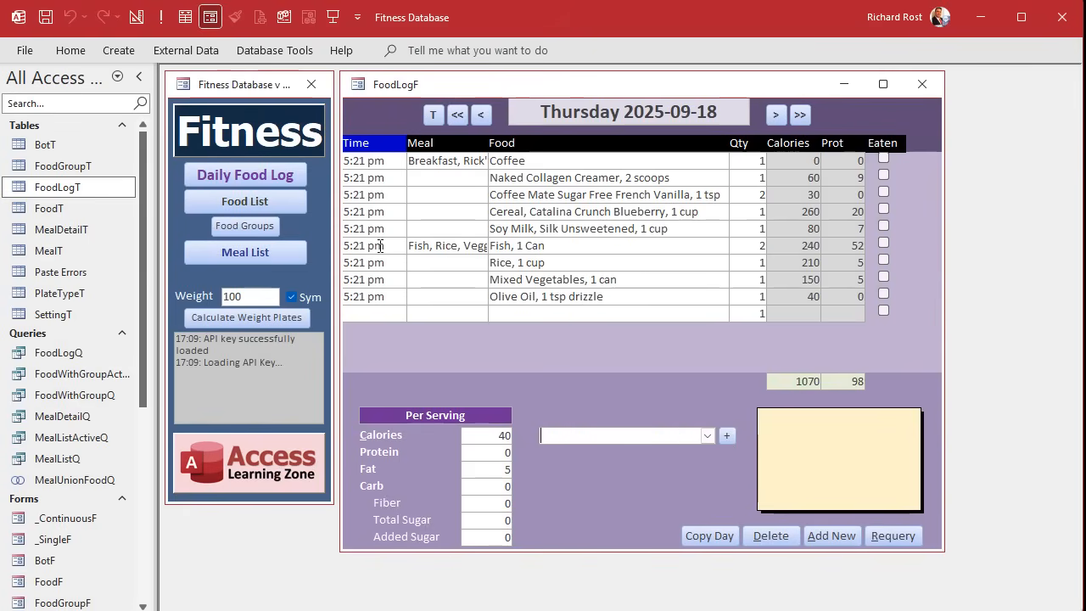
pyautogui.moveTo(352, 296)
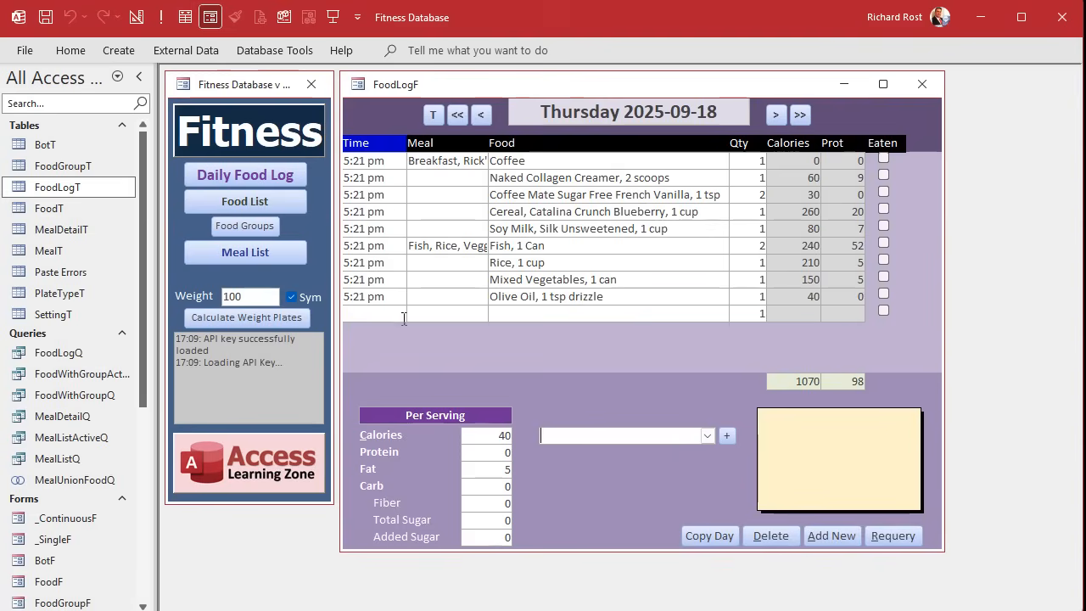
pyautogui.click(707, 435)
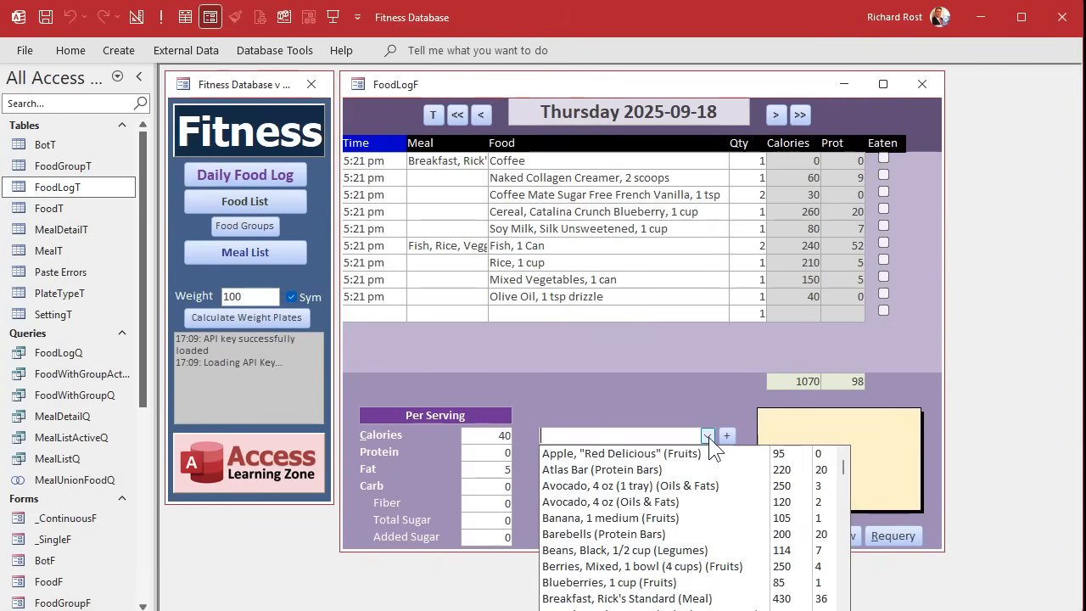
pyautogui.write('meal')
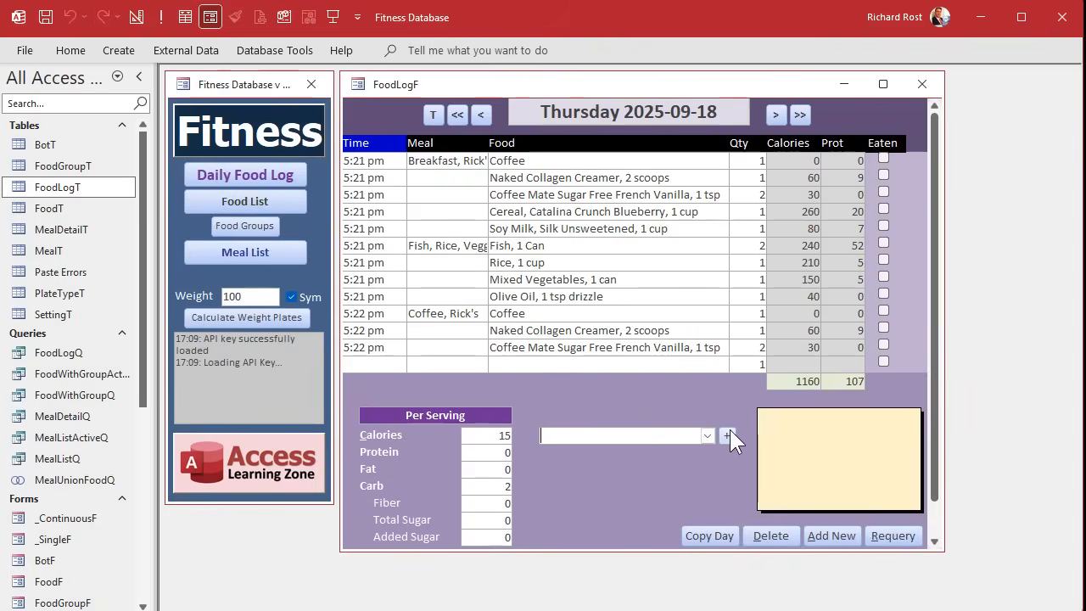
pyautogui.moveTo(518, 416)
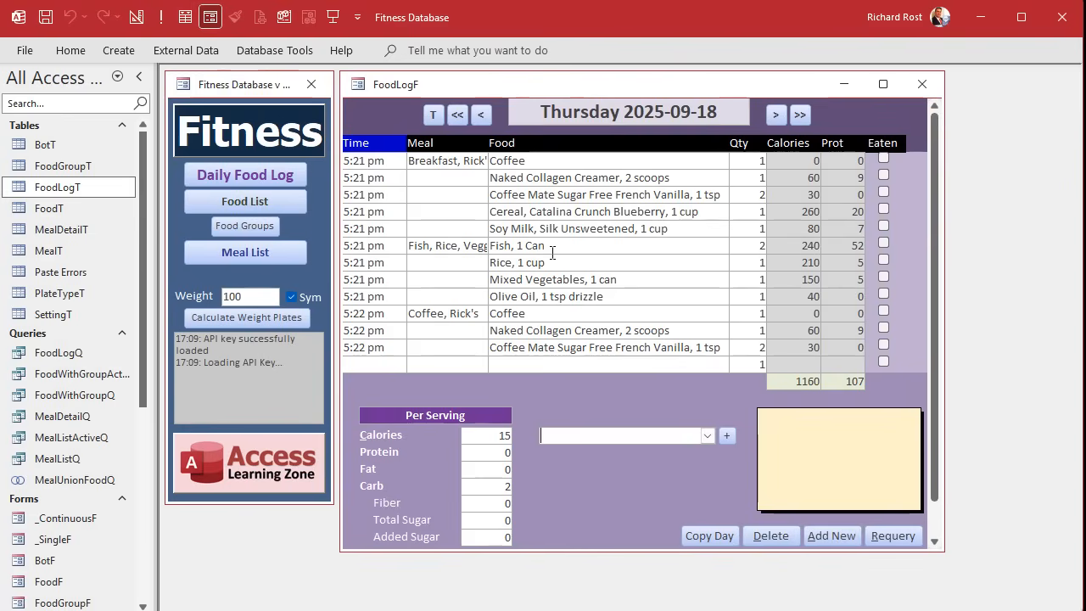
# Change the Rice quantity to 2.5 servings and close the Fitness Database
pyautogui.click(517, 262)
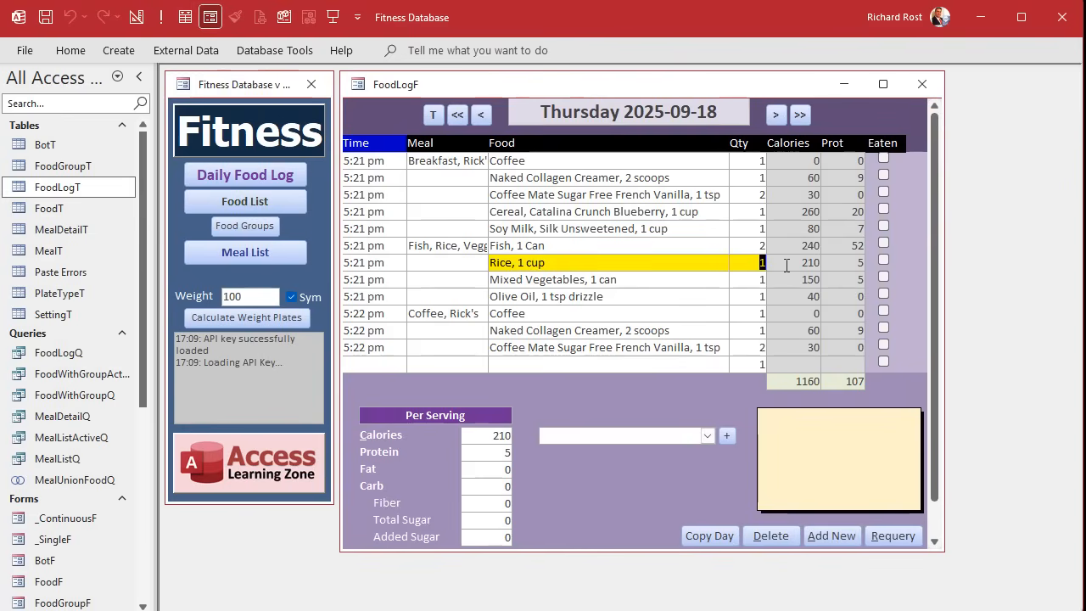
pyautogui.write('2.5')
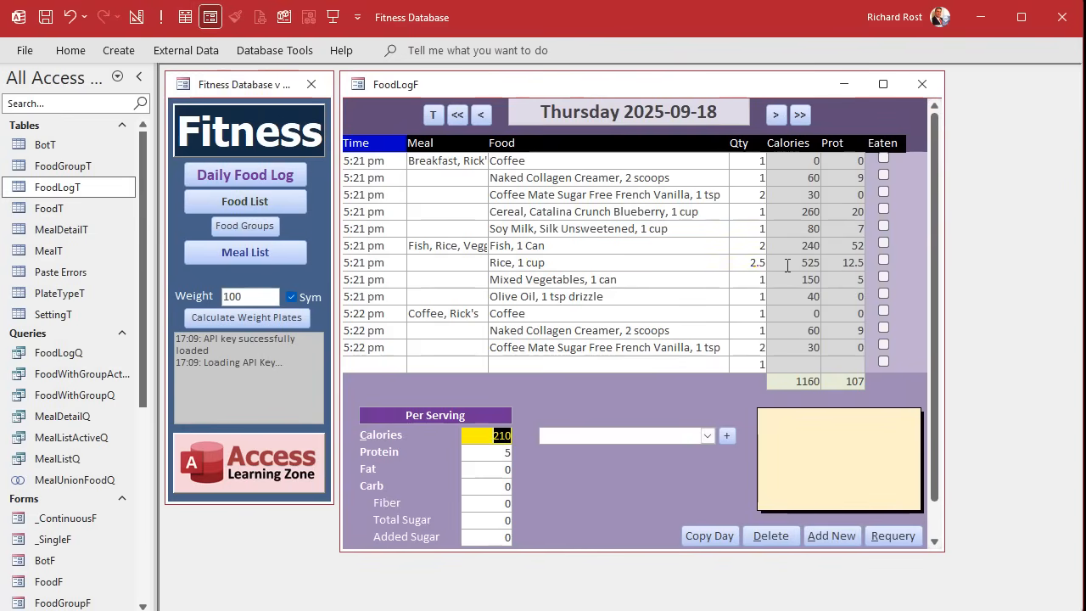
pyautogui.moveTo(755, 278)
pyautogui.write('3')
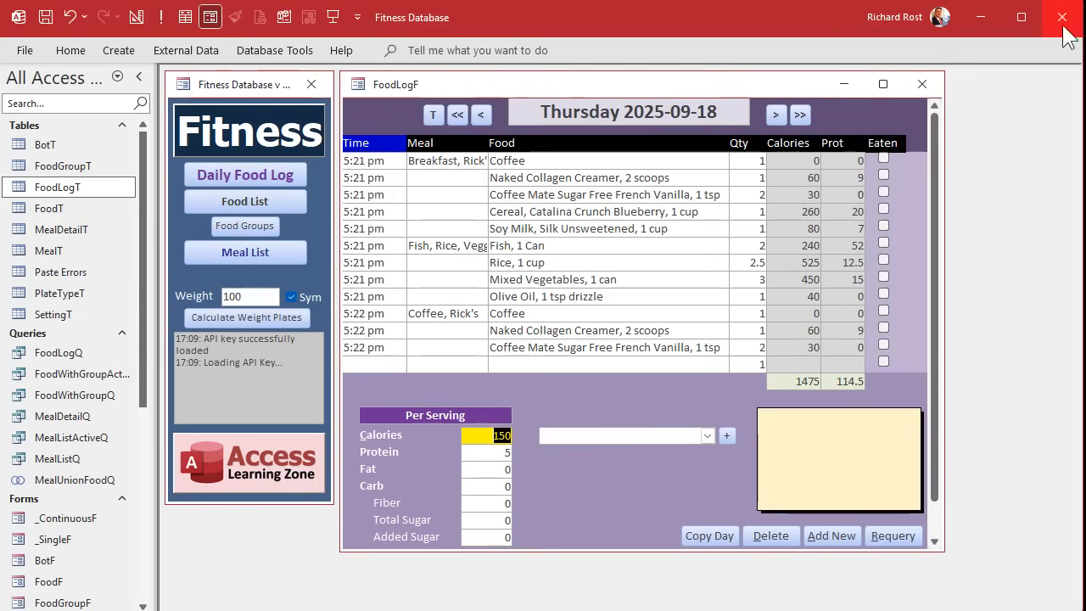
pyautogui.click(1061, 17)
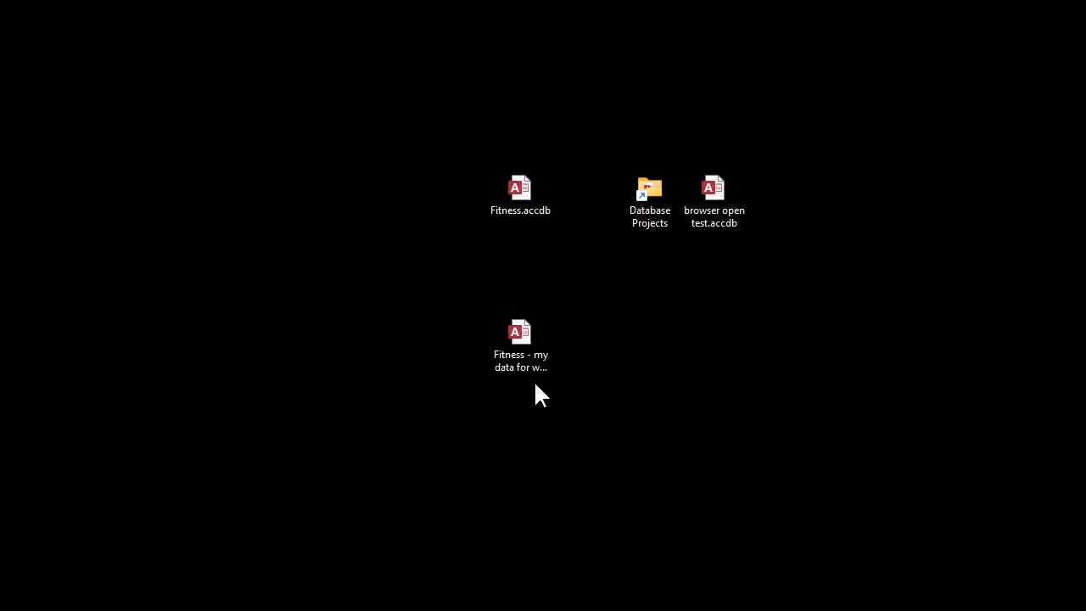
# Open 'Fitness - my data for wed thu.accdb' from the desktop
pyautogui.click(520, 340)
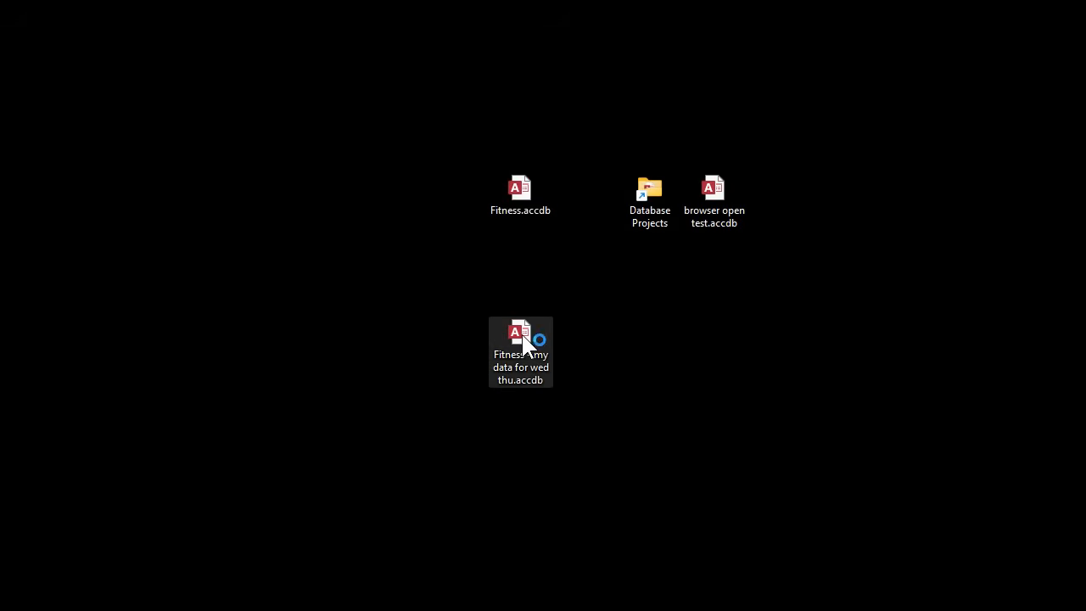
pyautogui.doubleClick(520, 351)
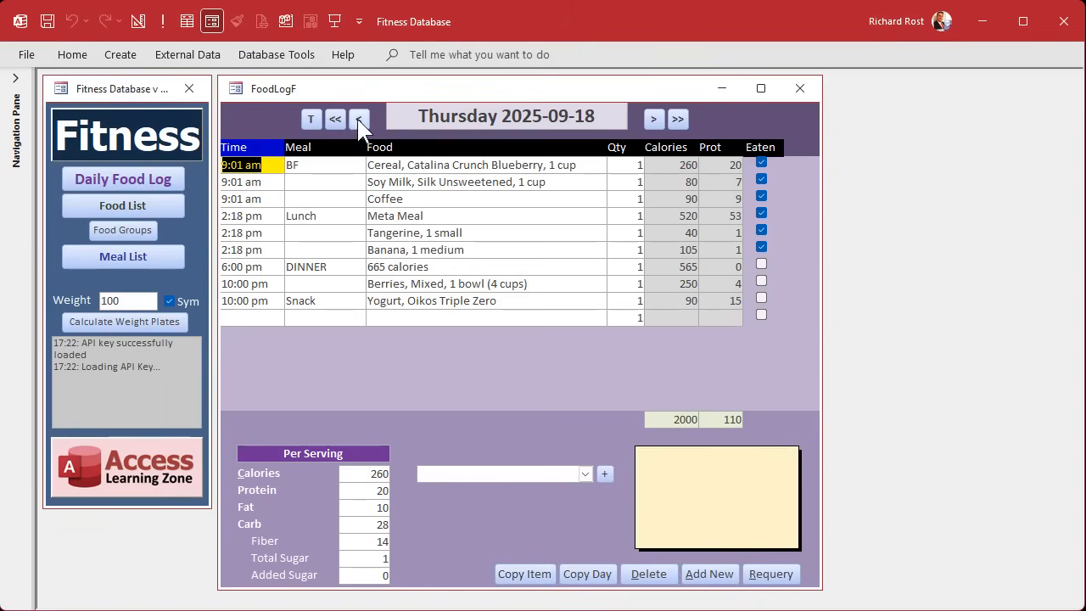
# Go back to an earlier day and copy the Chicken Fajita entry into Thursday's log
pyautogui.click(358, 118)
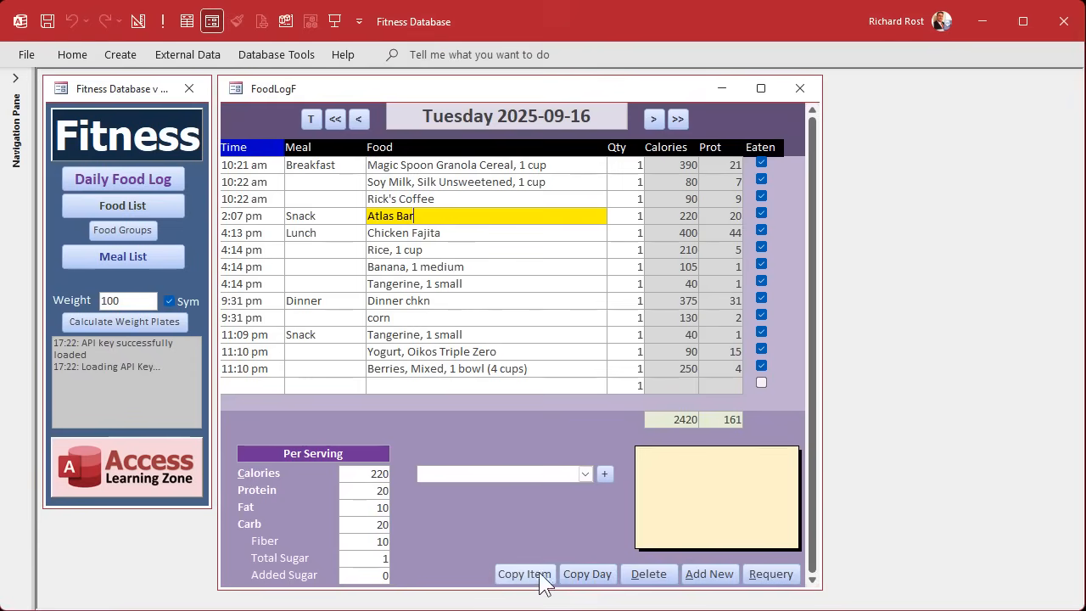
pyautogui.click(524, 573)
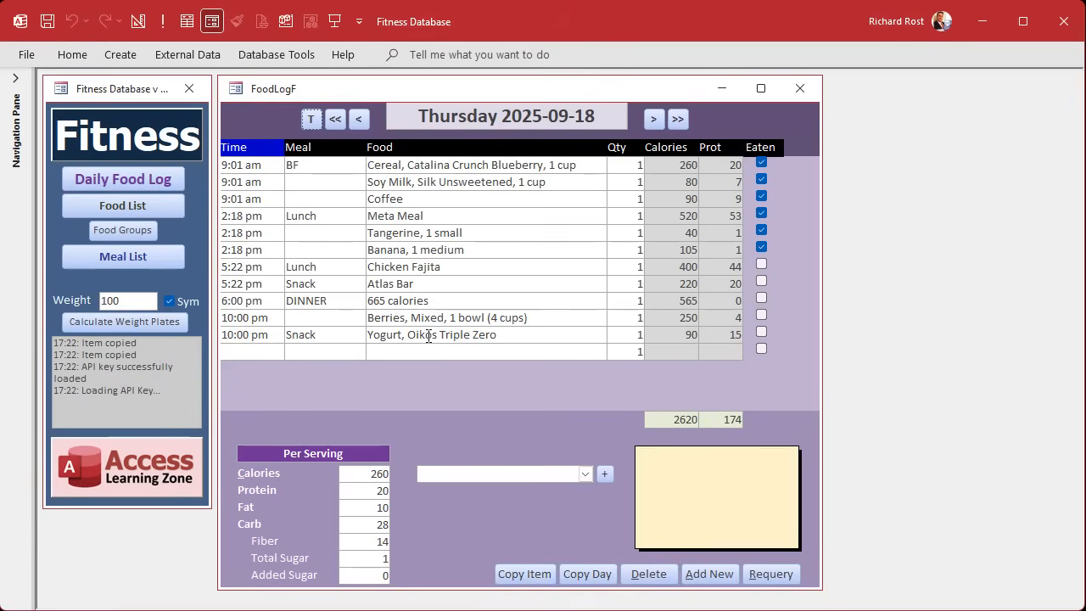
pyautogui.click(402, 267)
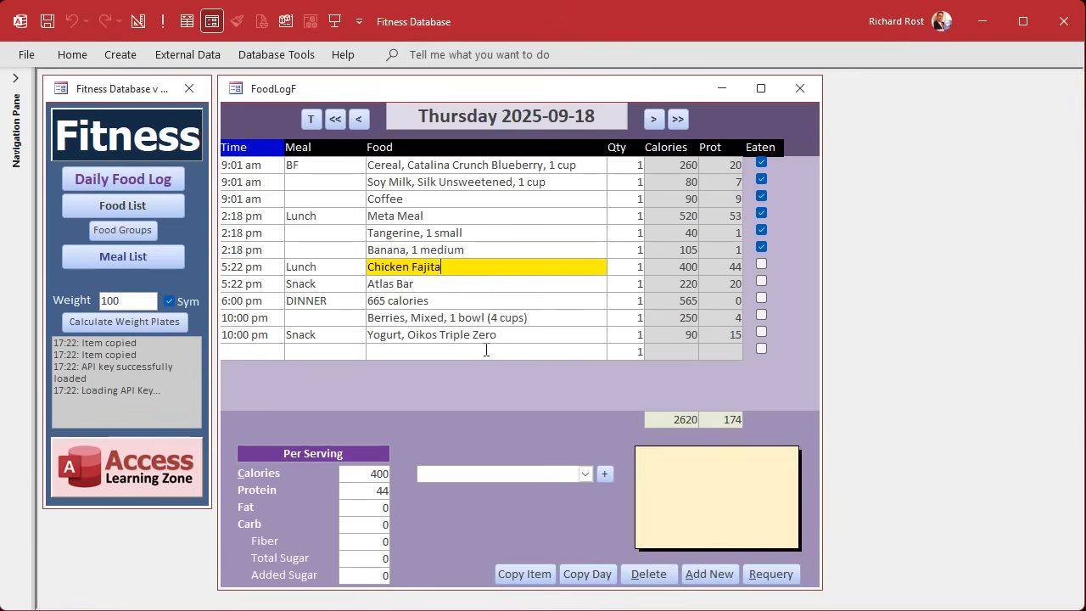
pyautogui.moveTo(484, 388)
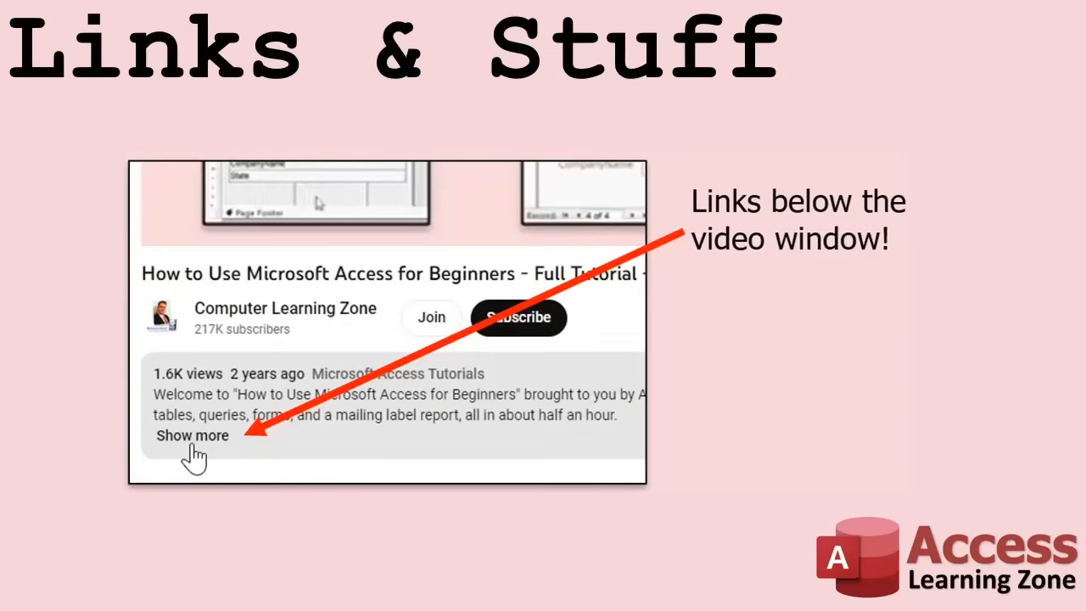
pyautogui.moveTo(181, 475)
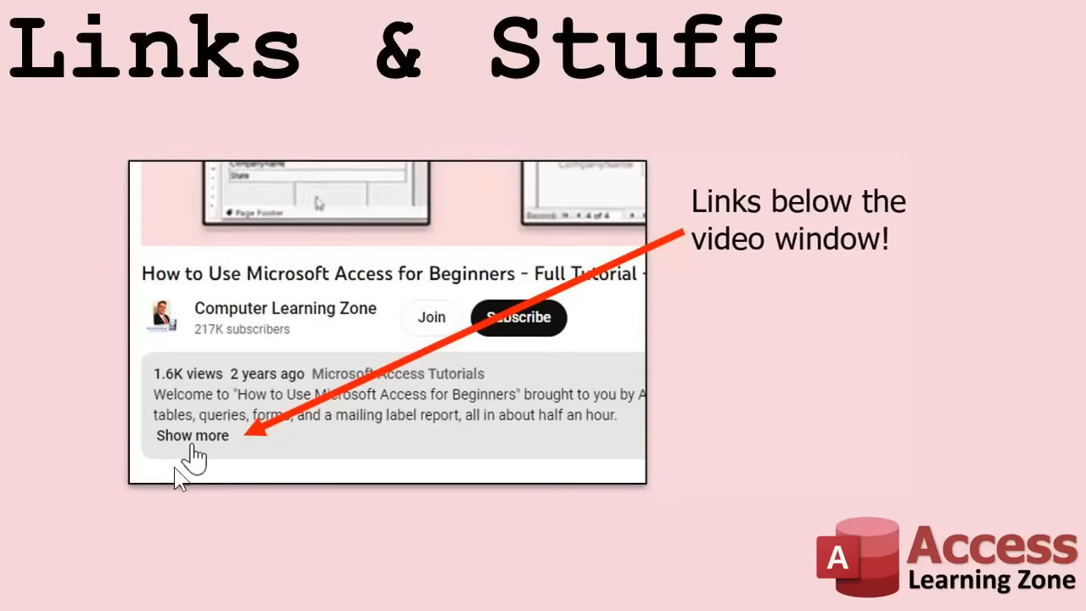